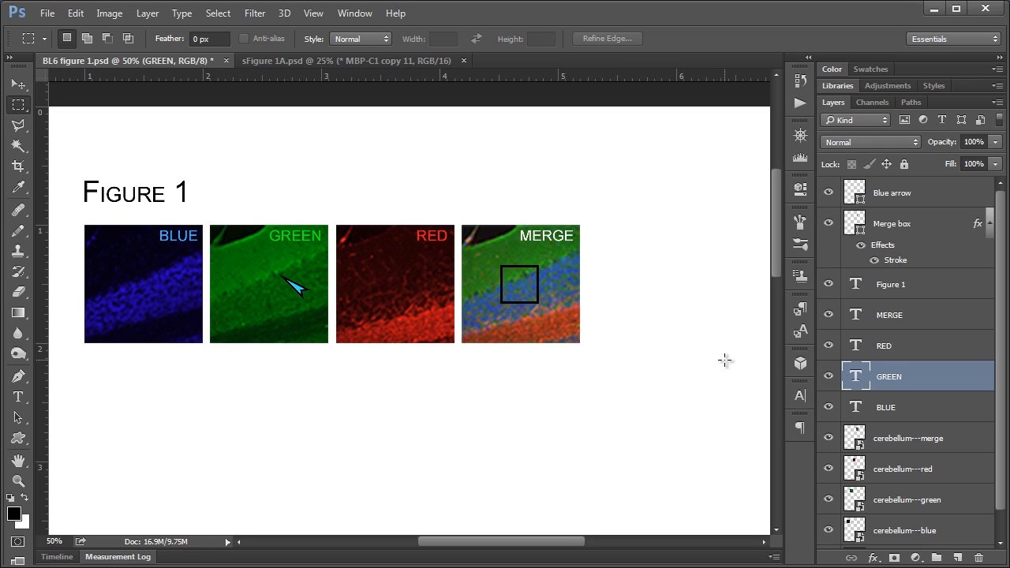
pyautogui.moveTo(796, 334)
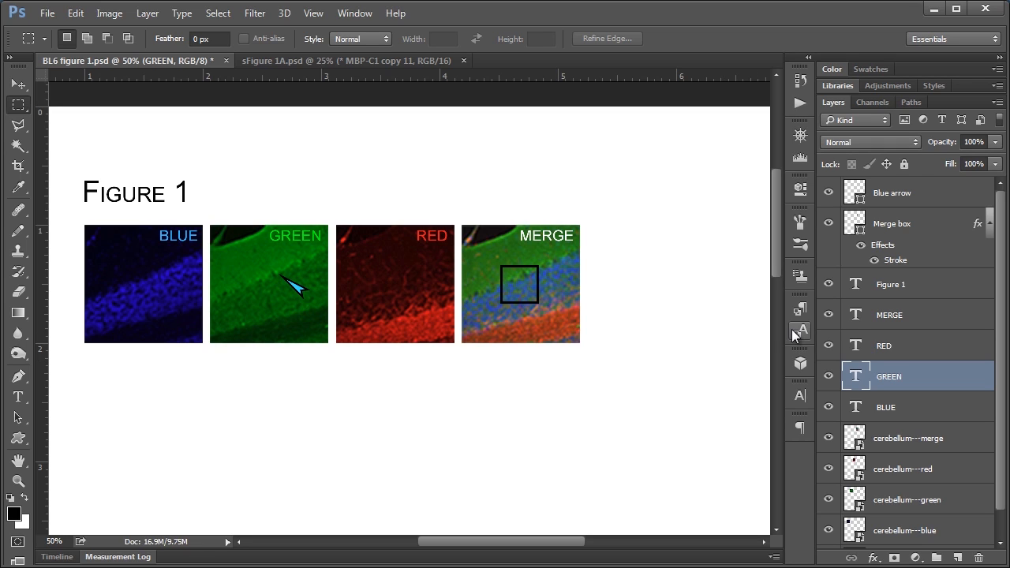
pyautogui.moveTo(798, 336)
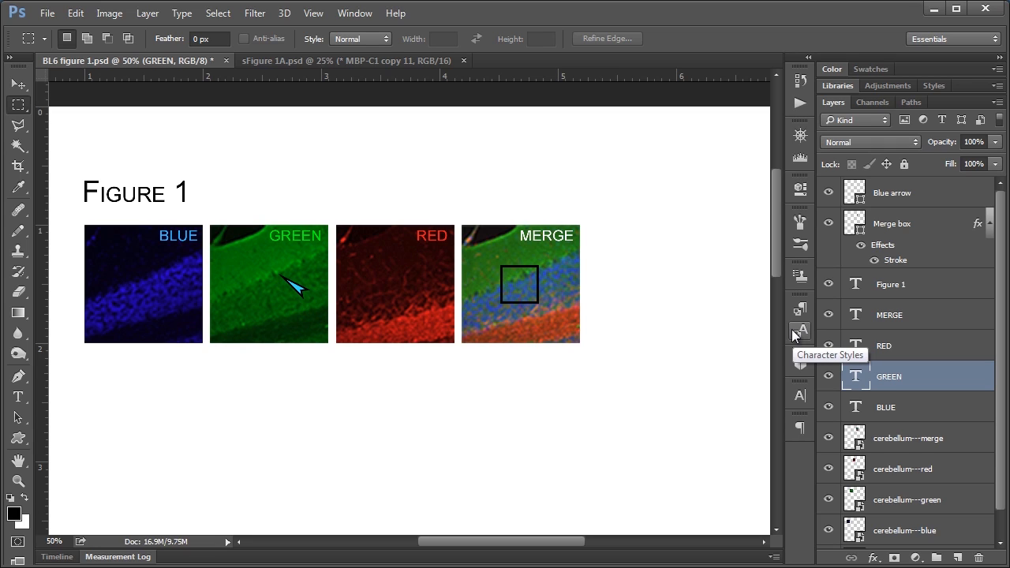
pyautogui.moveTo(876, 371)
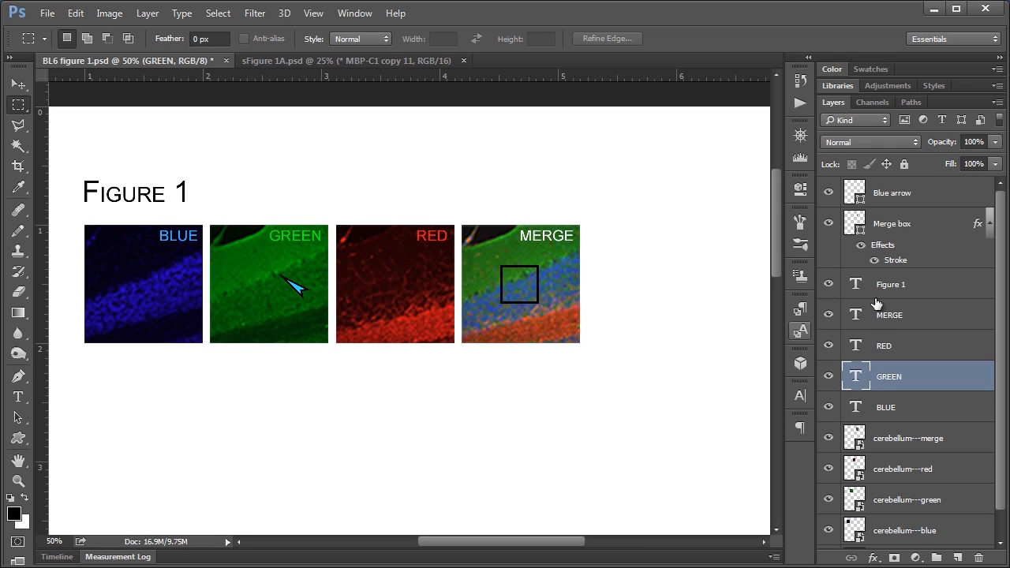
pyautogui.moveTo(329, 246)
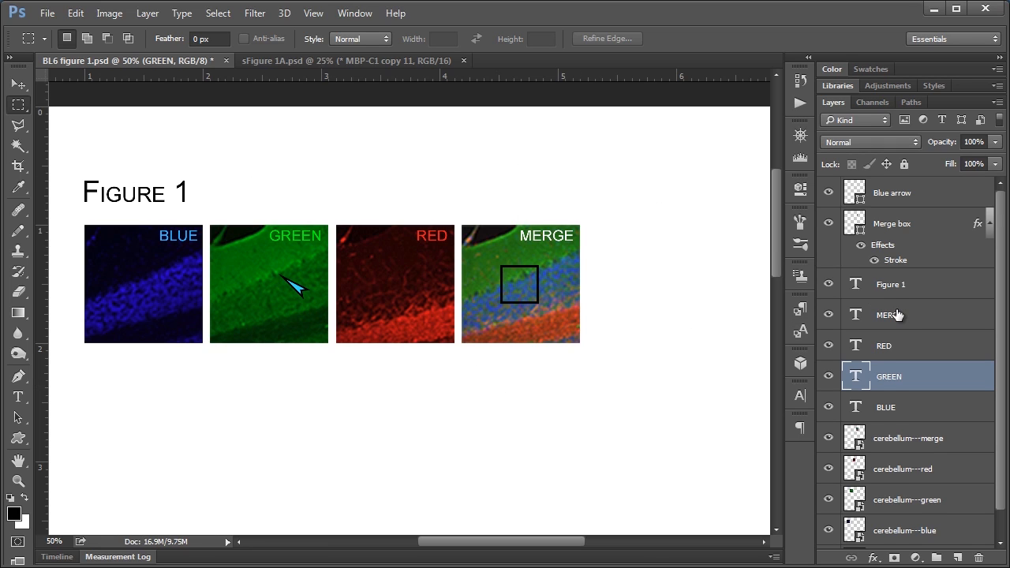
pyautogui.moveTo(941, 205)
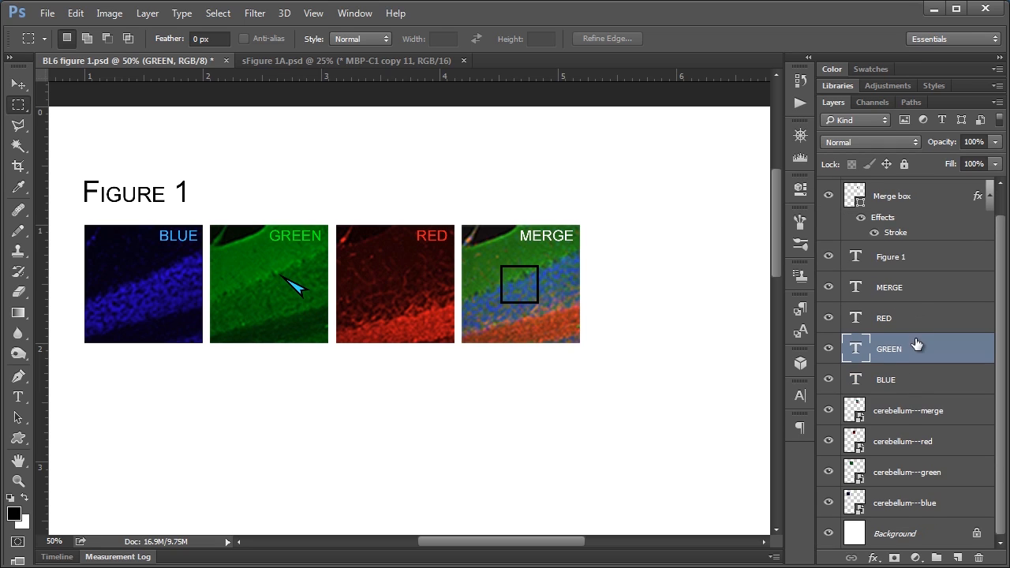
pyautogui.moveTo(719, 286)
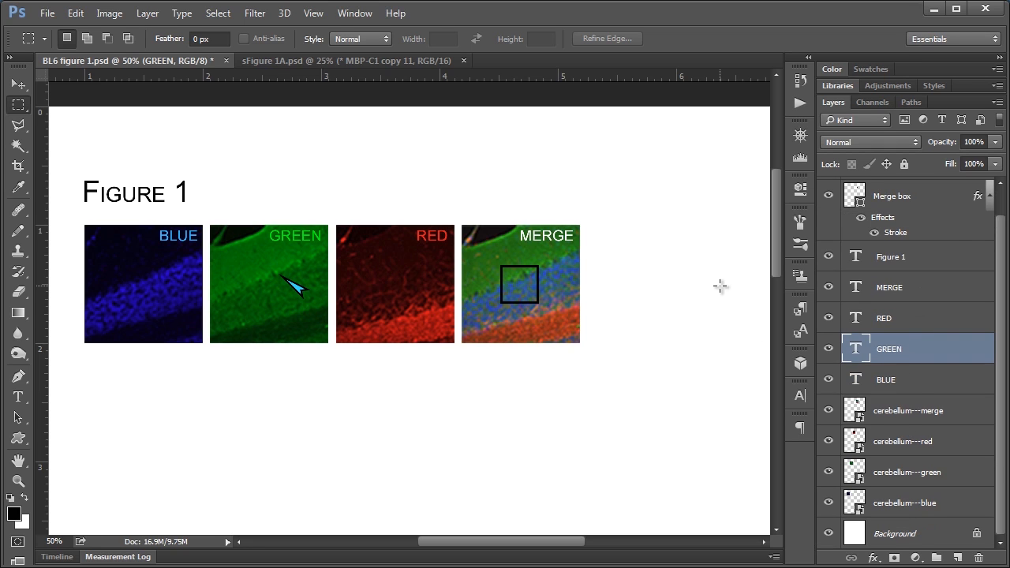
# Switch to the sFigure 1A document and scroll through its layer list
pyautogui.click(355, 60)
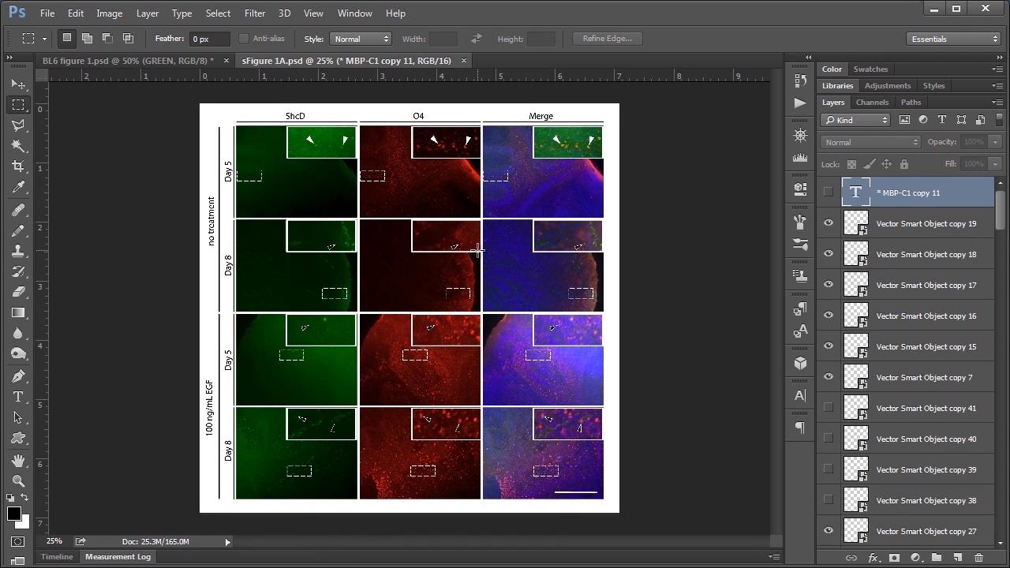
pyautogui.moveTo(971, 221)
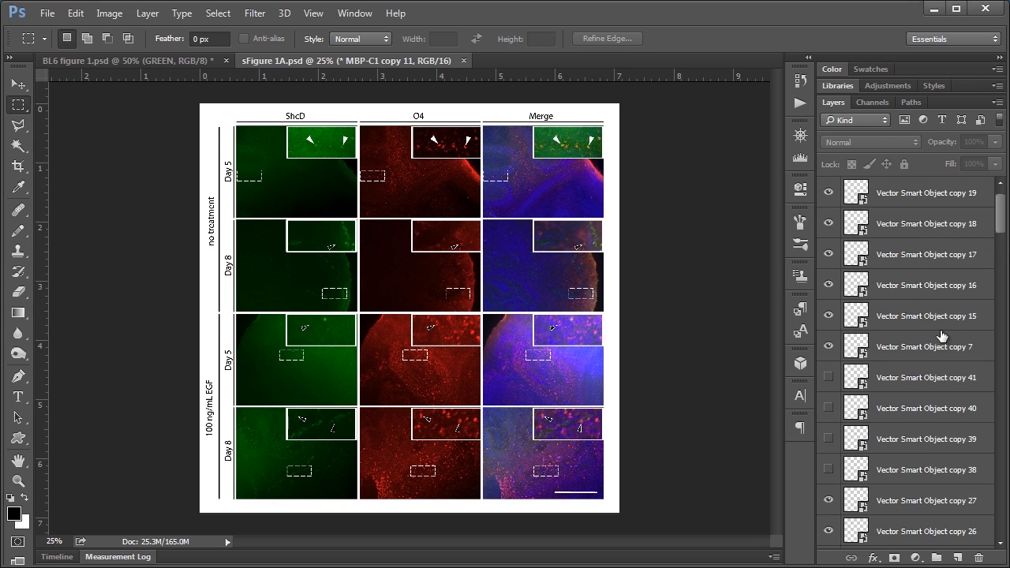
pyautogui.scroll(-3)
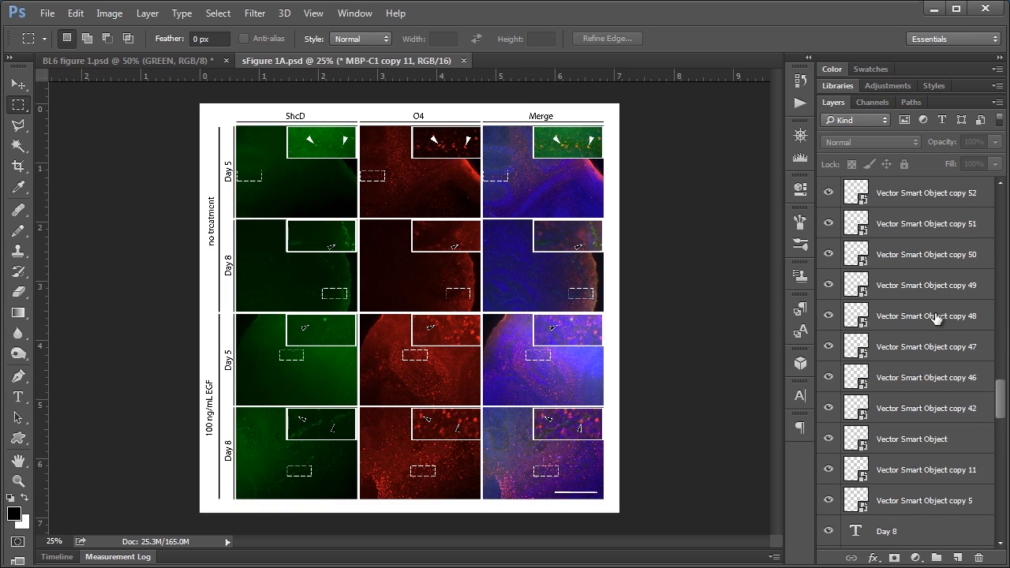
pyautogui.scroll(-3)
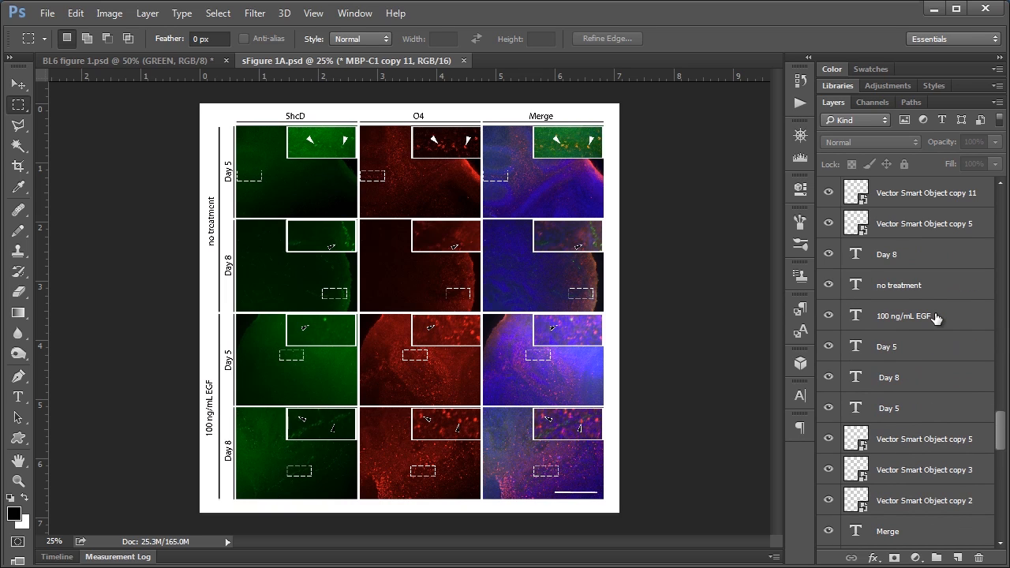
pyautogui.moveTo(430, 142)
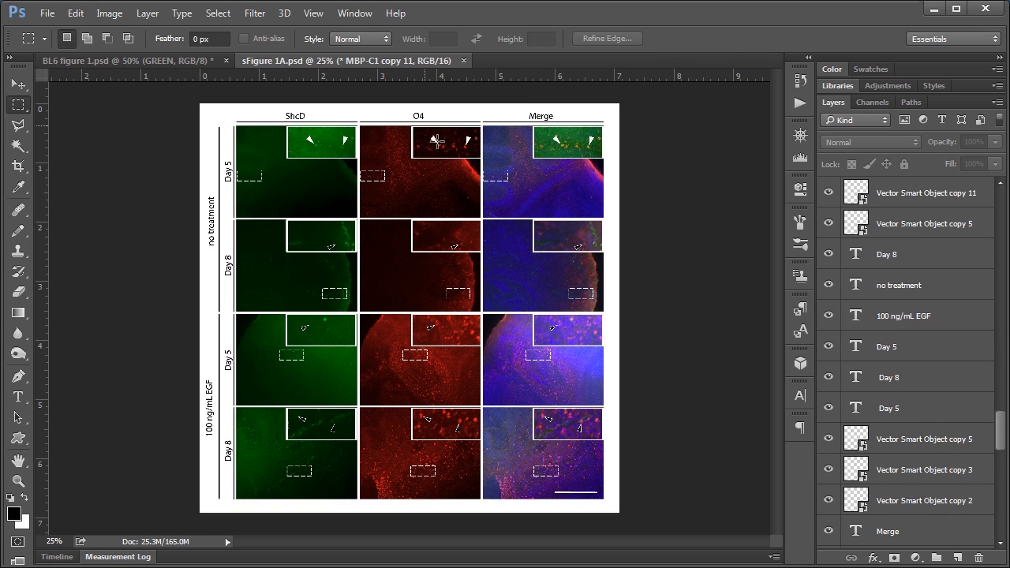
pyautogui.scroll(-3)
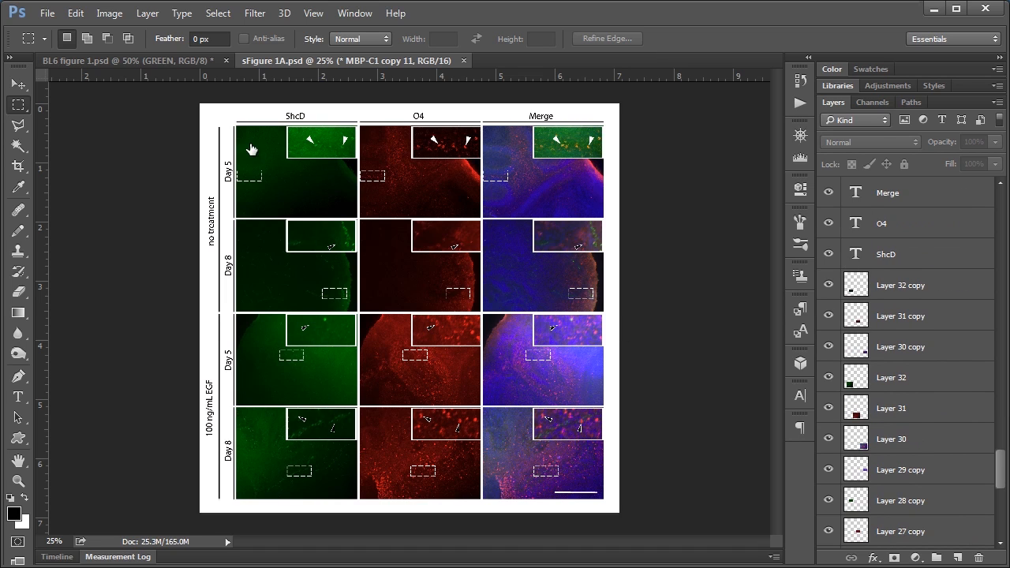
pyautogui.moveTo(135, 65)
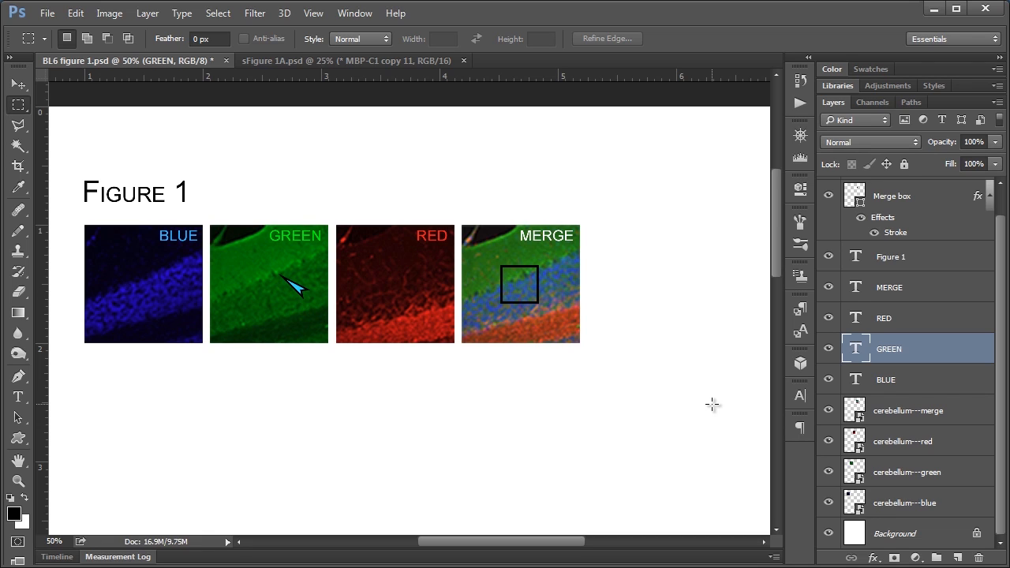
pyautogui.moveTo(636, 442)
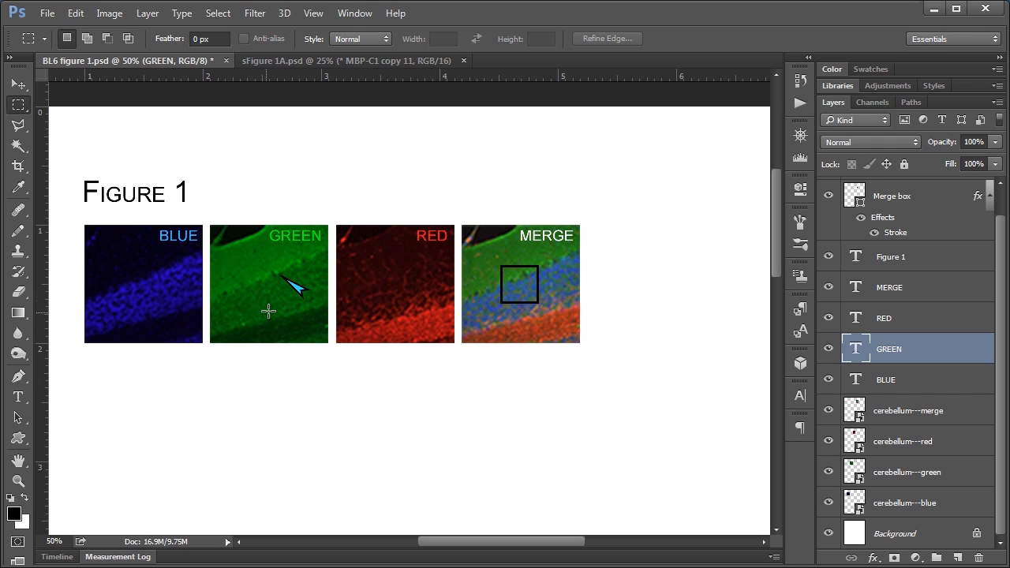
pyautogui.moveTo(275, 237)
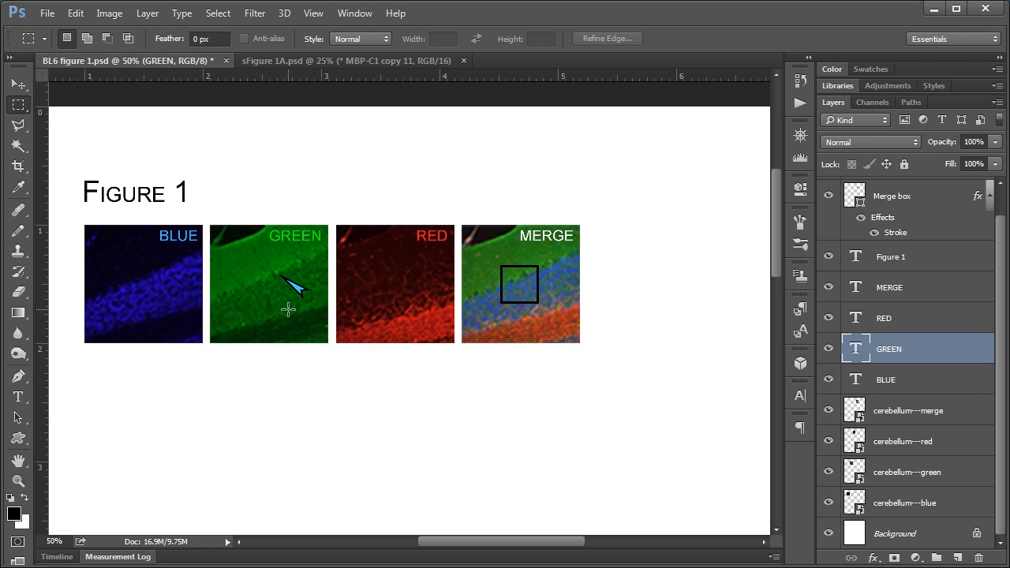
pyautogui.moveTo(934, 234)
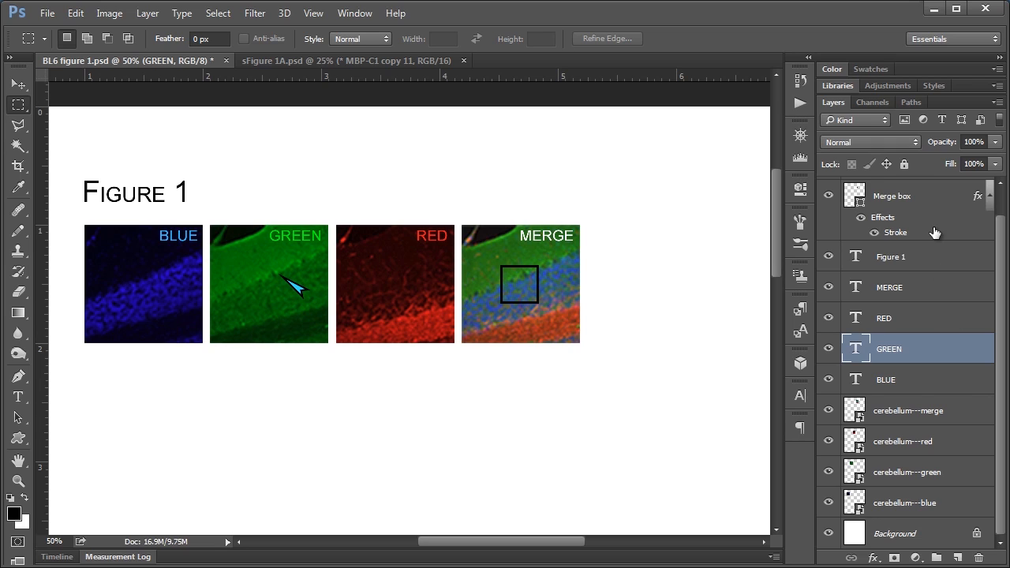
pyautogui.moveTo(937, 268)
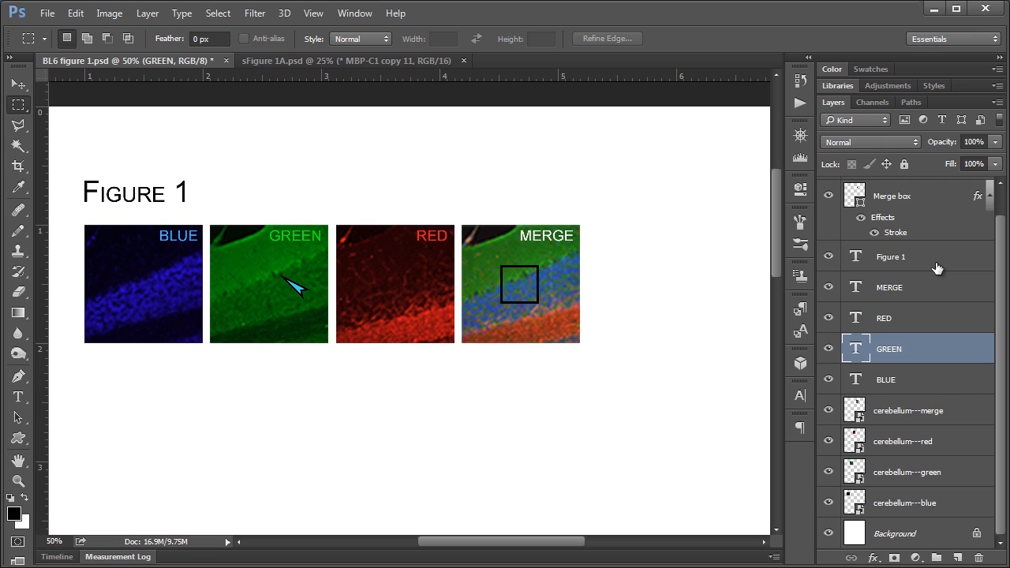
pyautogui.moveTo(431, 316)
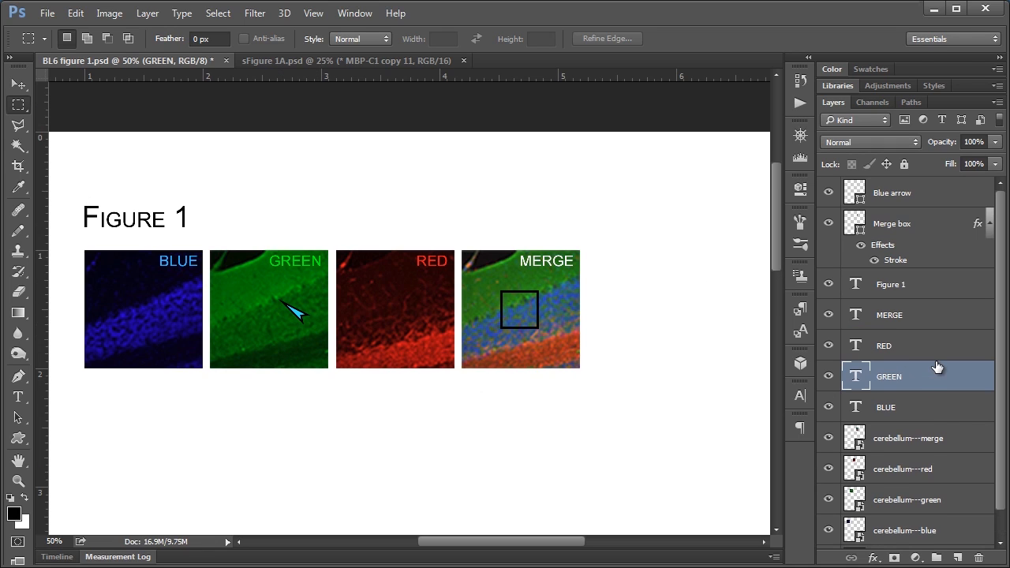
pyautogui.moveTo(923, 196)
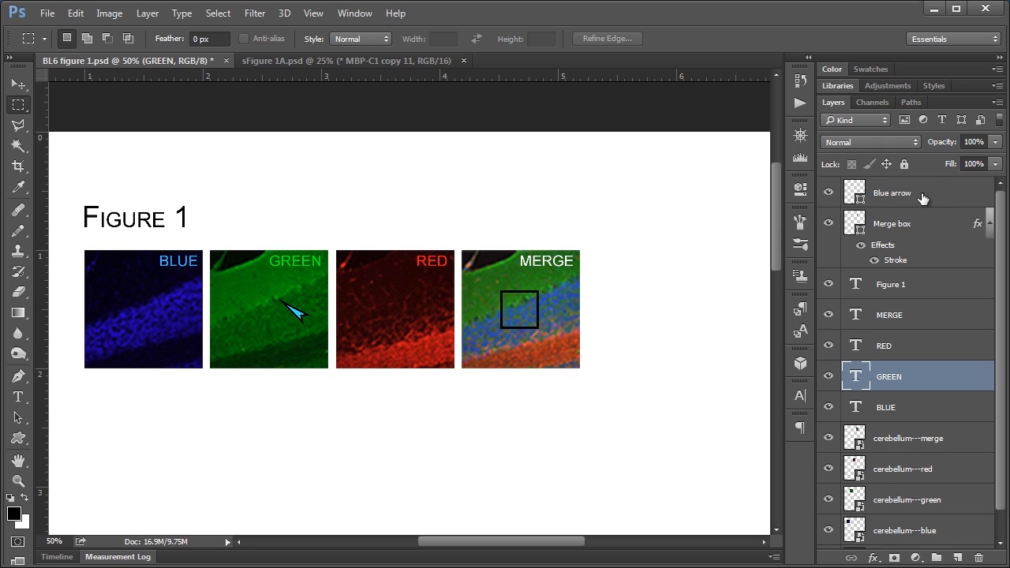
# Link the Blue arrow, GREEN label and green cerebellum image layers together
pyautogui.click(892, 193)
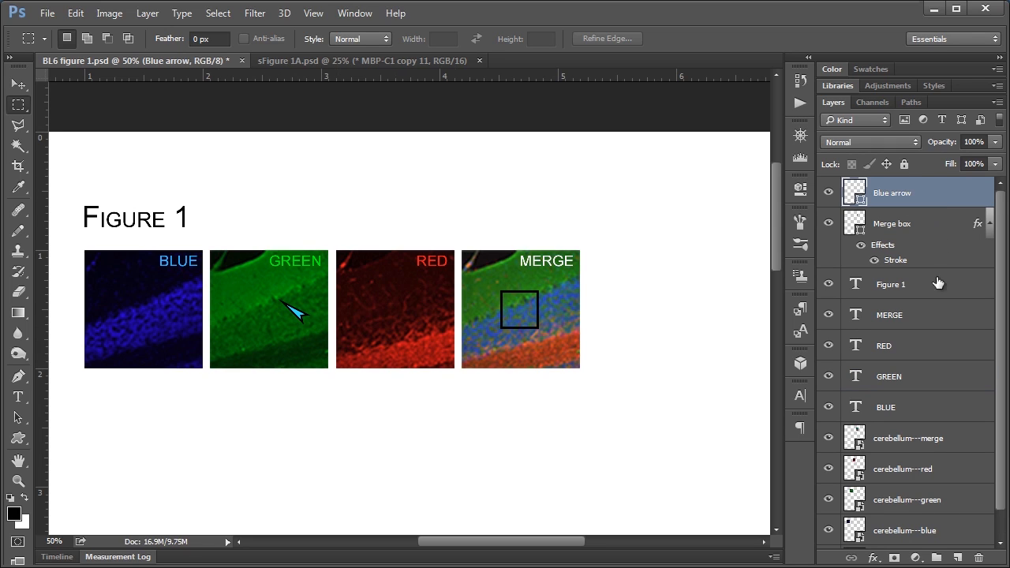
pyautogui.click(890, 375)
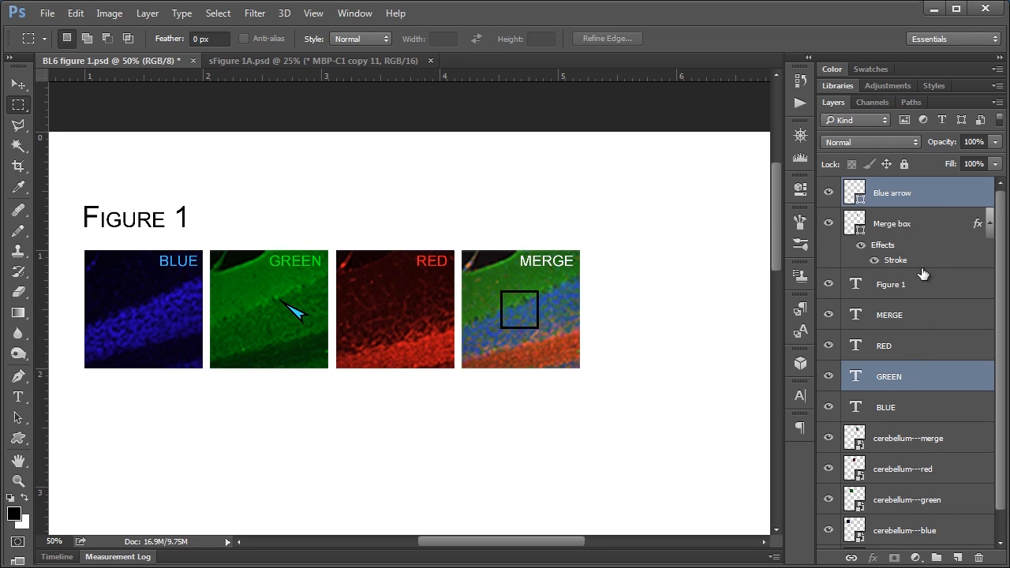
pyautogui.moveTo(878, 376)
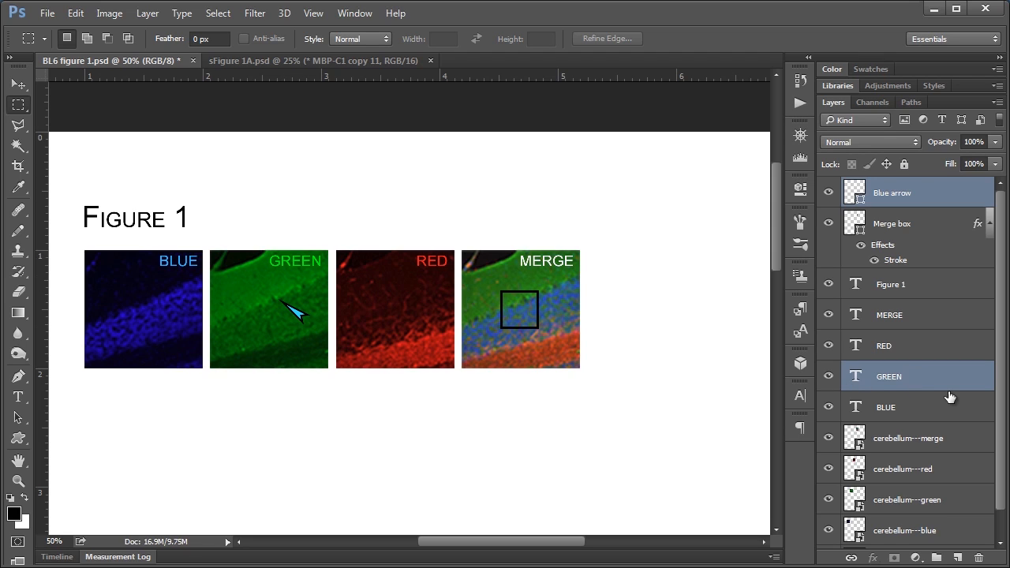
pyautogui.moveTo(922, 505)
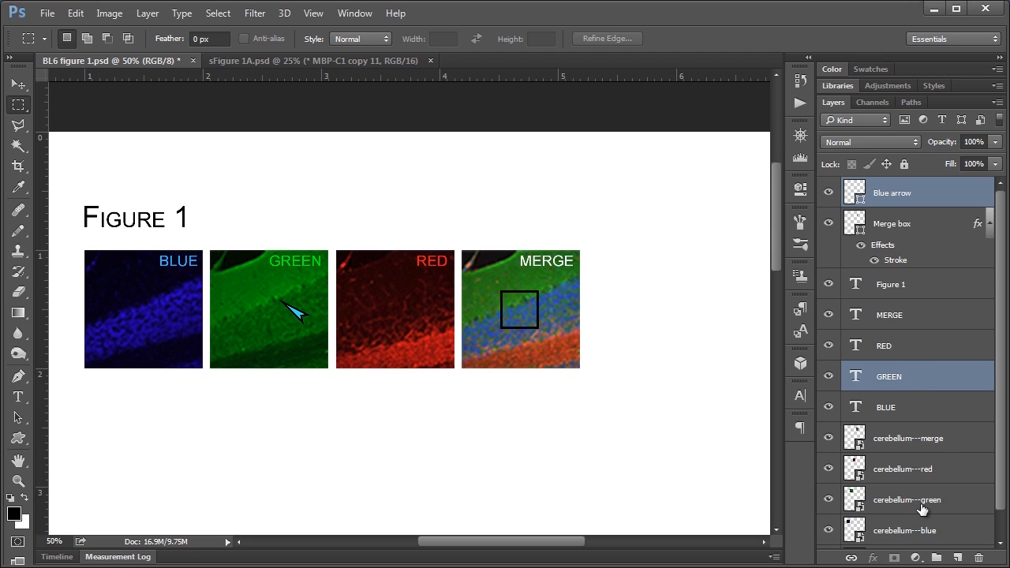
pyautogui.click(908, 498)
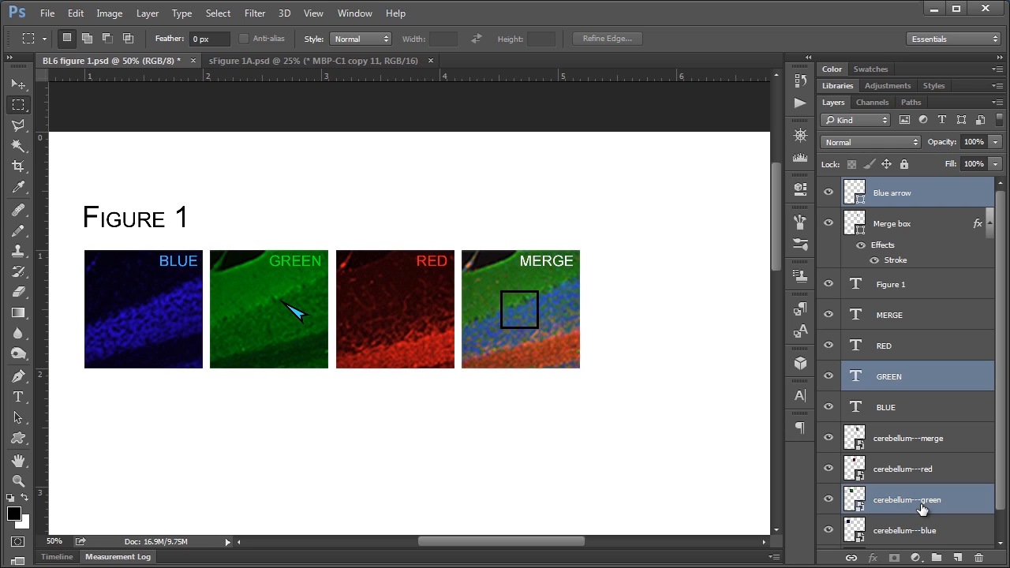
pyautogui.moveTo(913, 376)
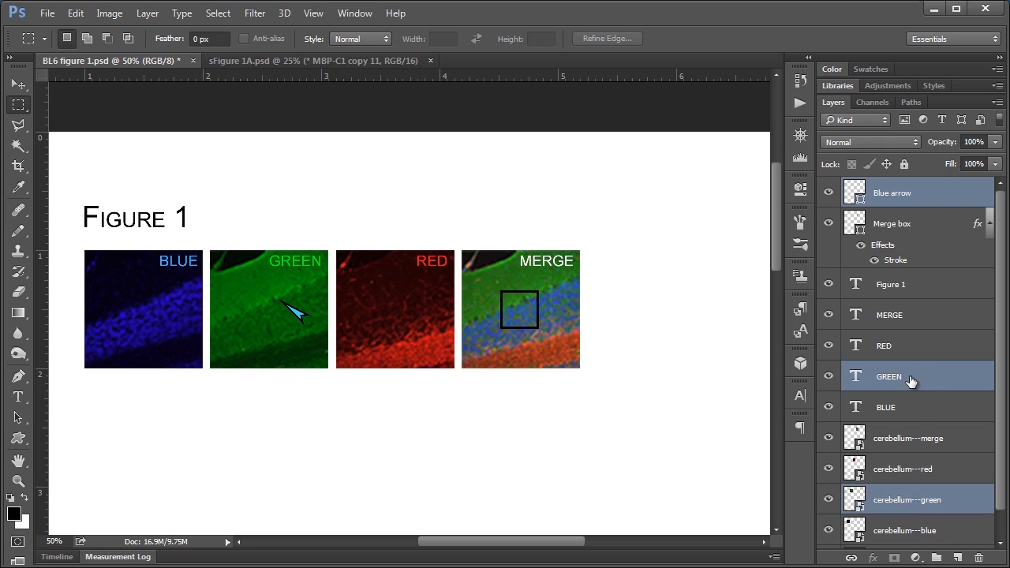
pyautogui.rightClick(913, 375)
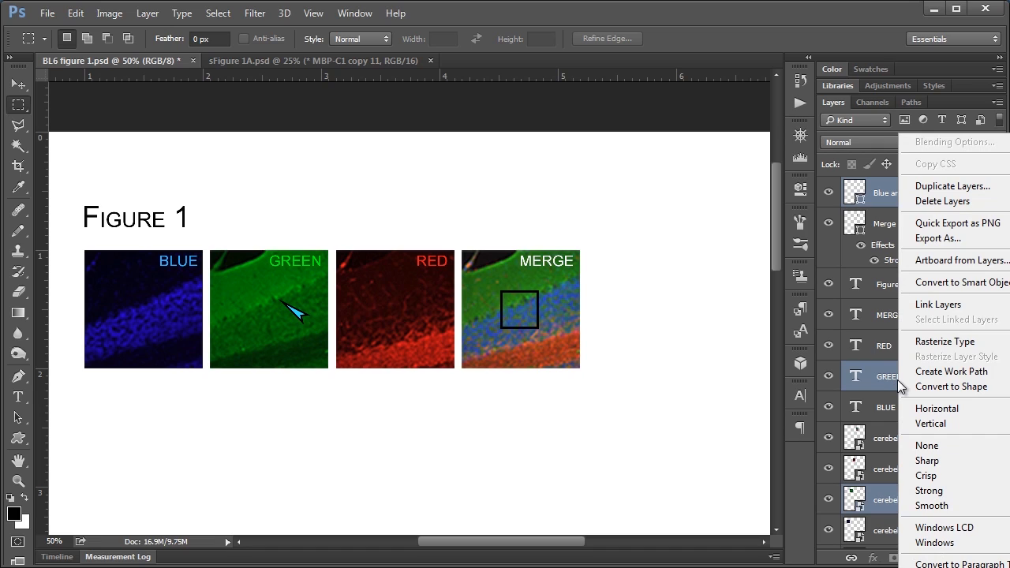
pyautogui.moveTo(925, 311)
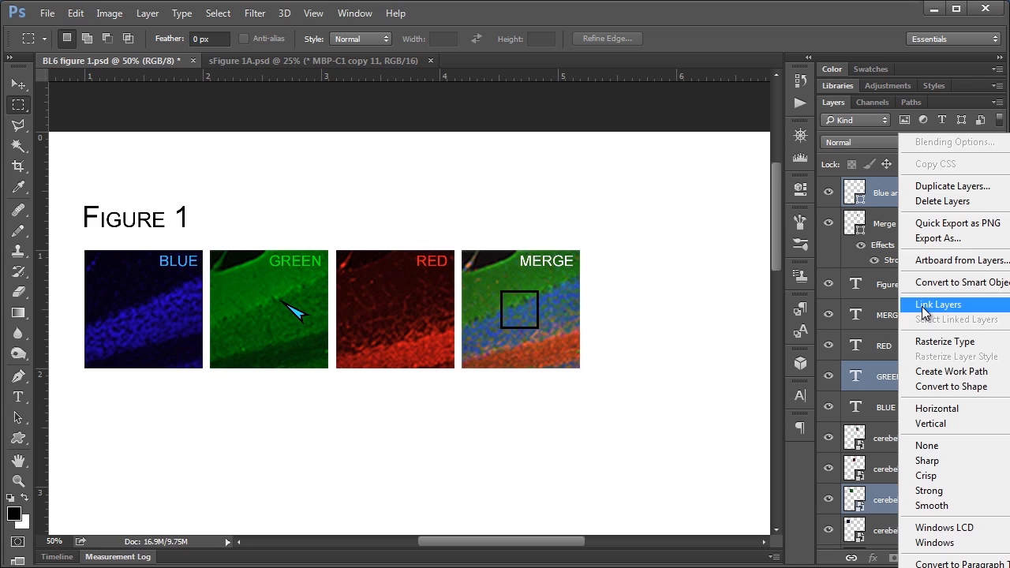
pyautogui.click(938, 303)
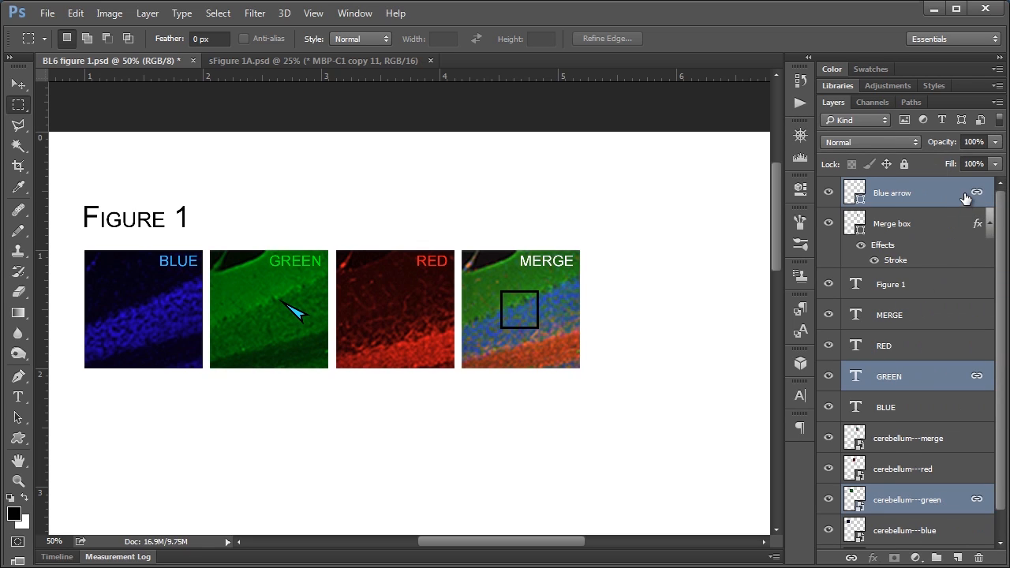
pyautogui.moveTo(935, 377)
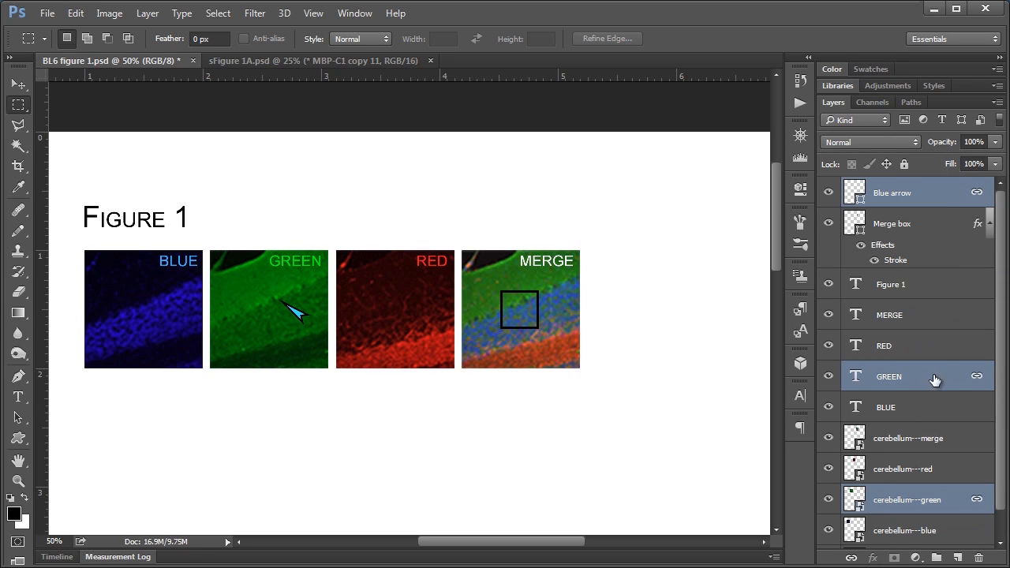
# Select the Merge box, RED and cerebellum-green layers and drag their content on the canvas
pyautogui.click(892, 224)
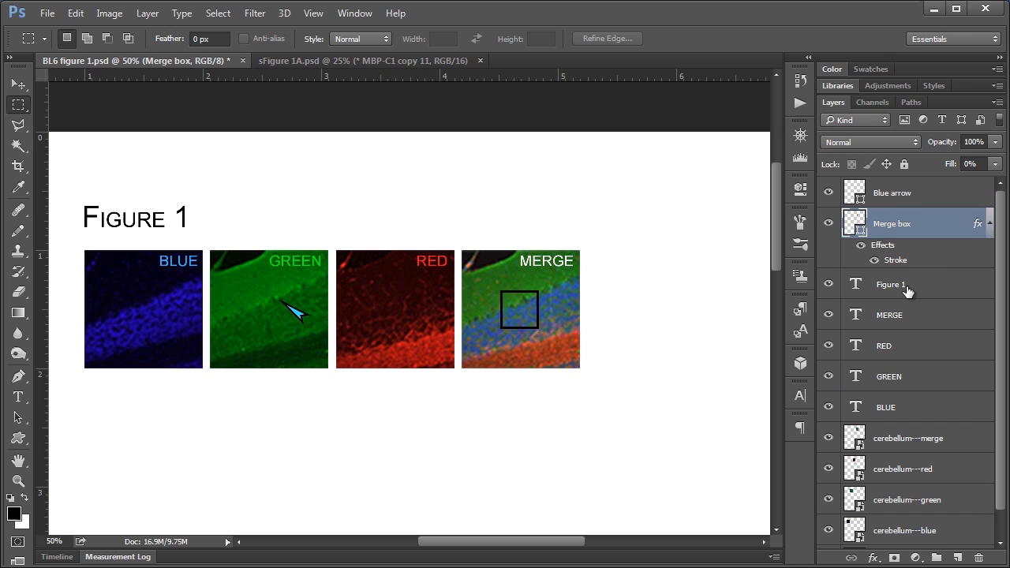
pyautogui.click(884, 344)
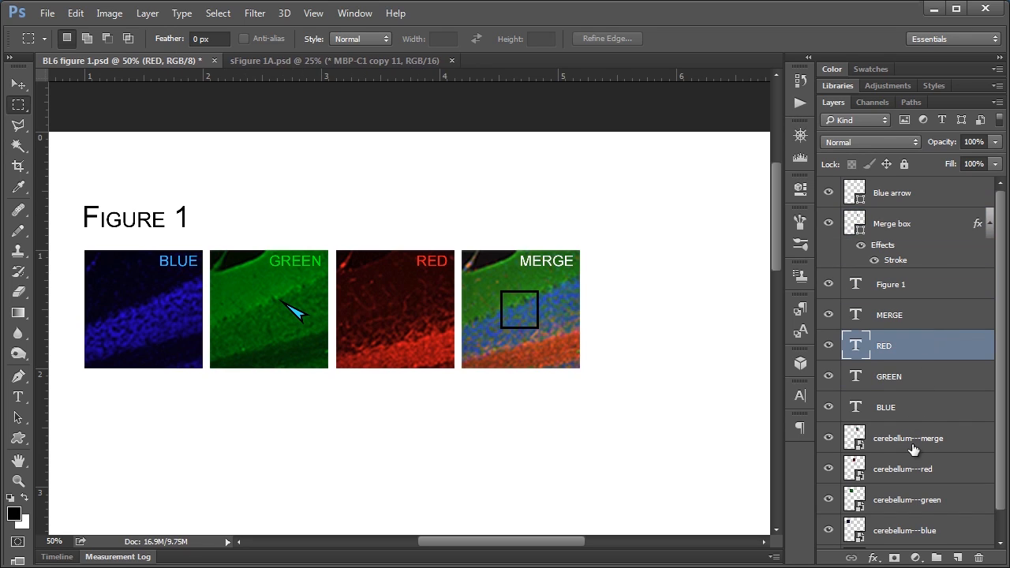
pyautogui.click(907, 499)
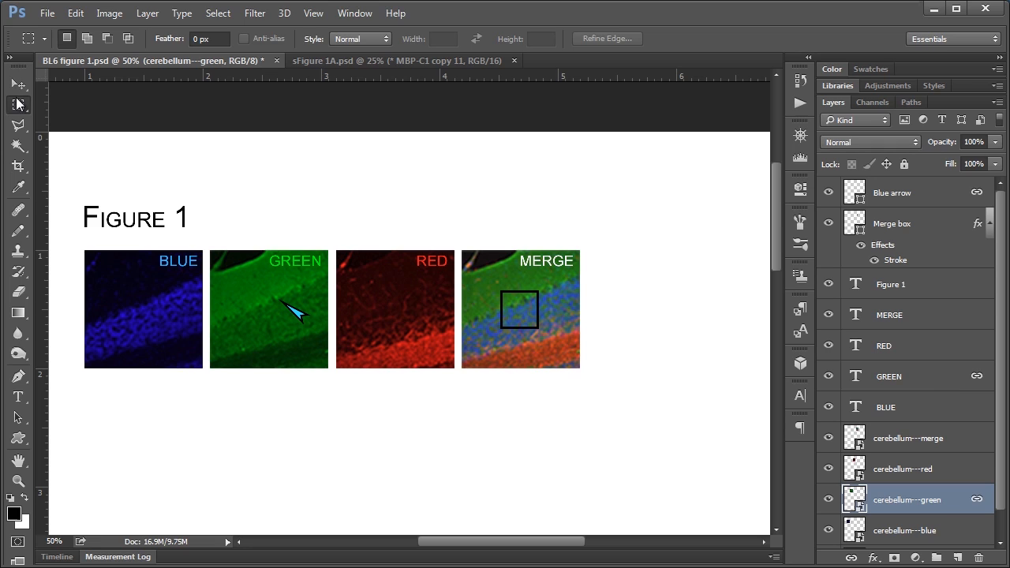
pyautogui.click(18, 86)
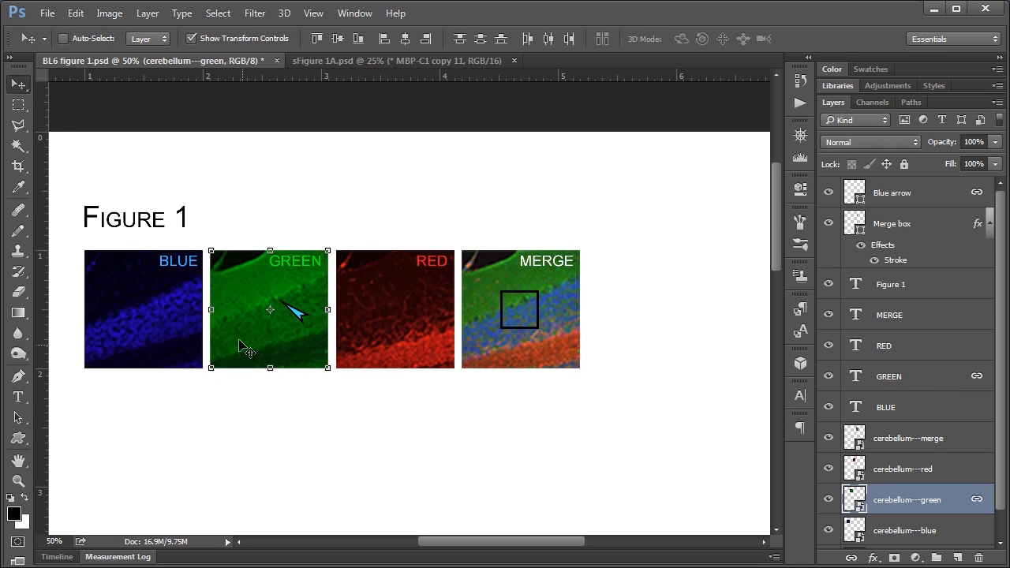
pyautogui.moveTo(270, 308); pyautogui.dragTo(432, 448)
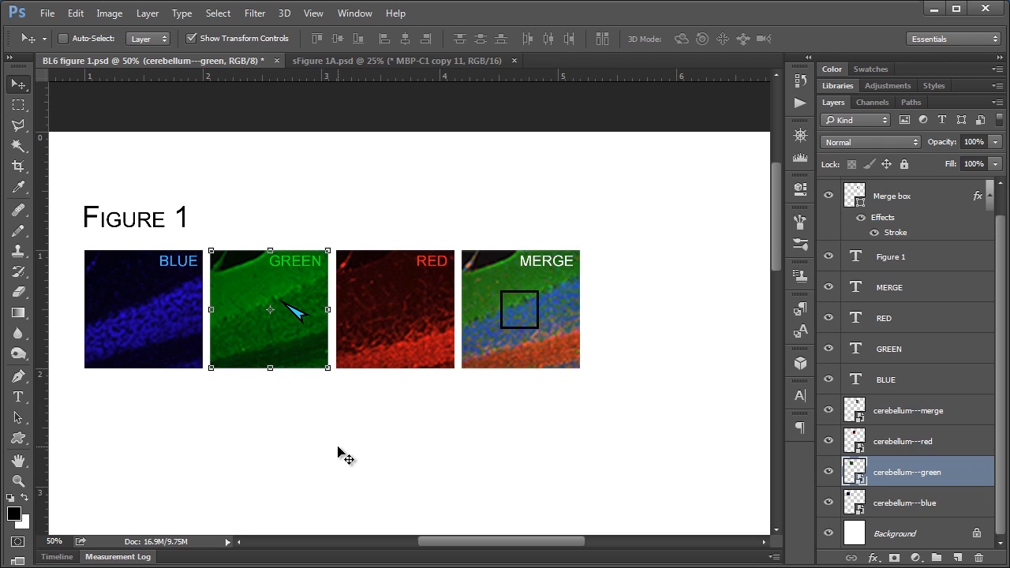
pyautogui.moveTo(316, 272)
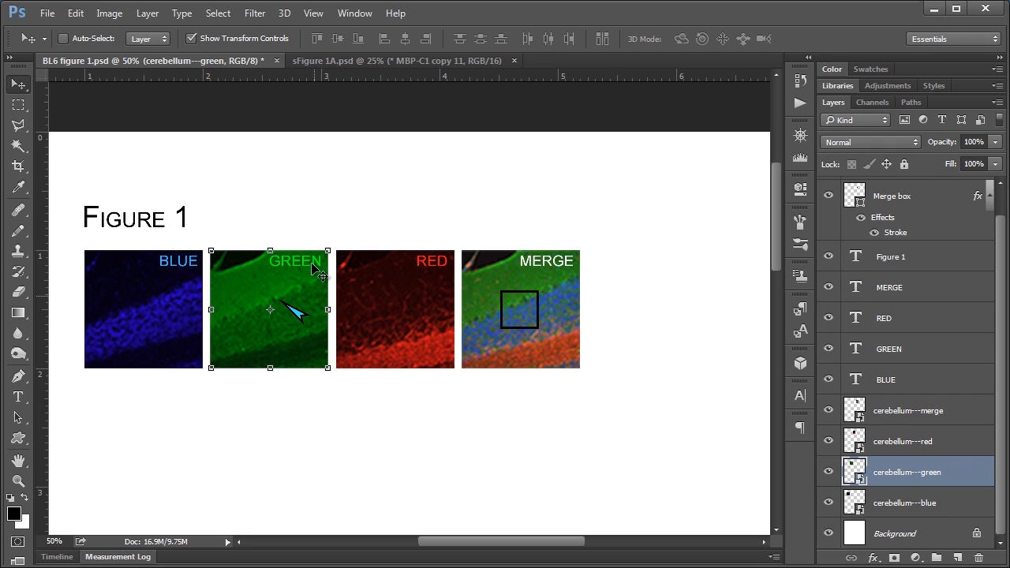
pyautogui.moveTo(199, 300)
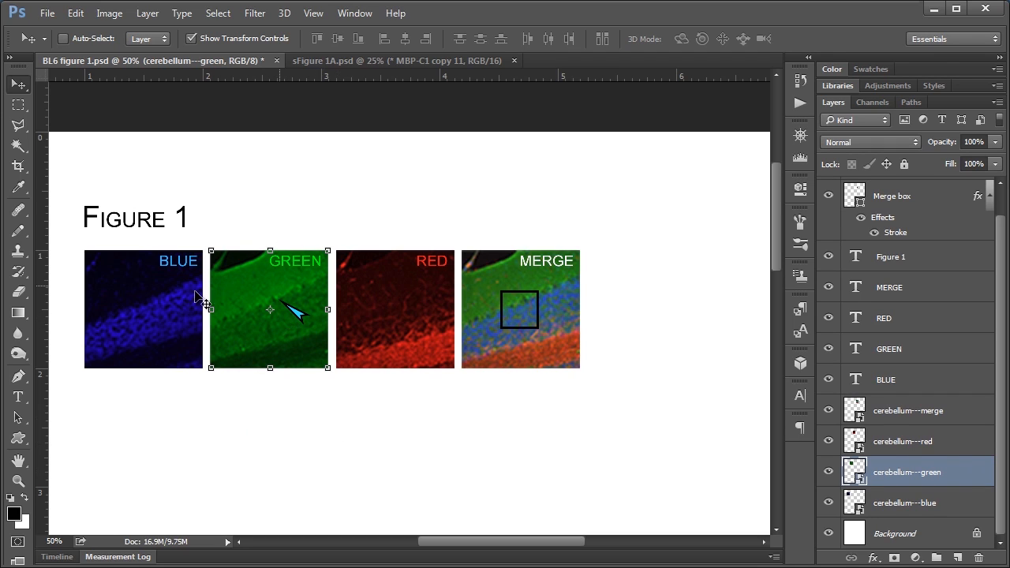
pyautogui.moveTo(169, 278)
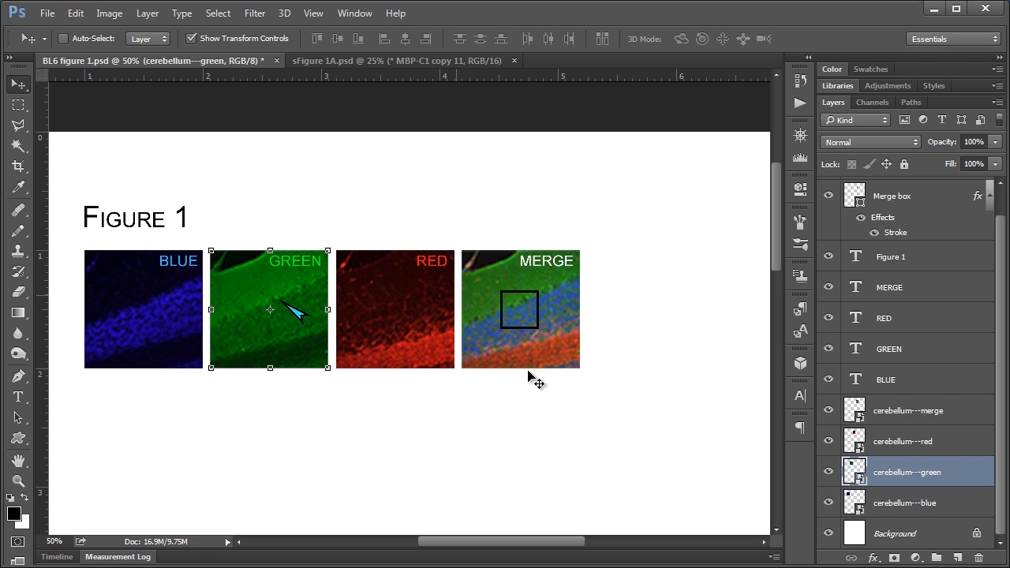
pyautogui.moveTo(536, 361)
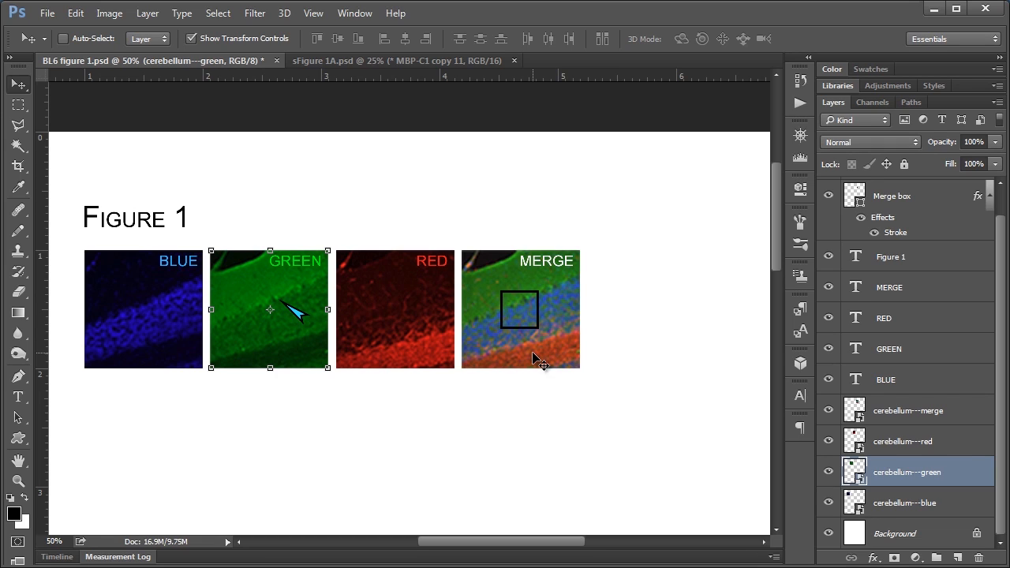
pyautogui.moveTo(630, 334)
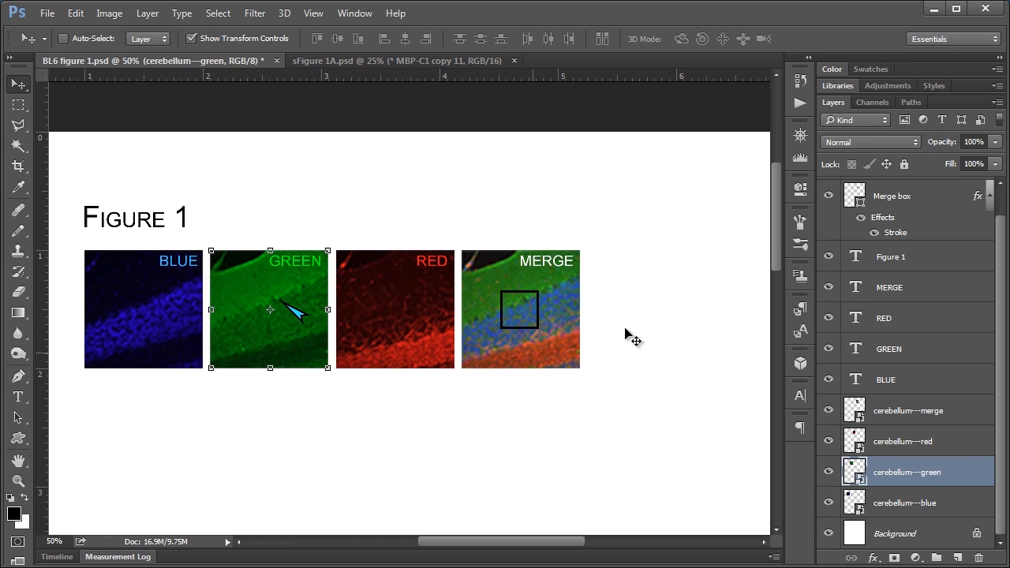
pyautogui.moveTo(713, 327)
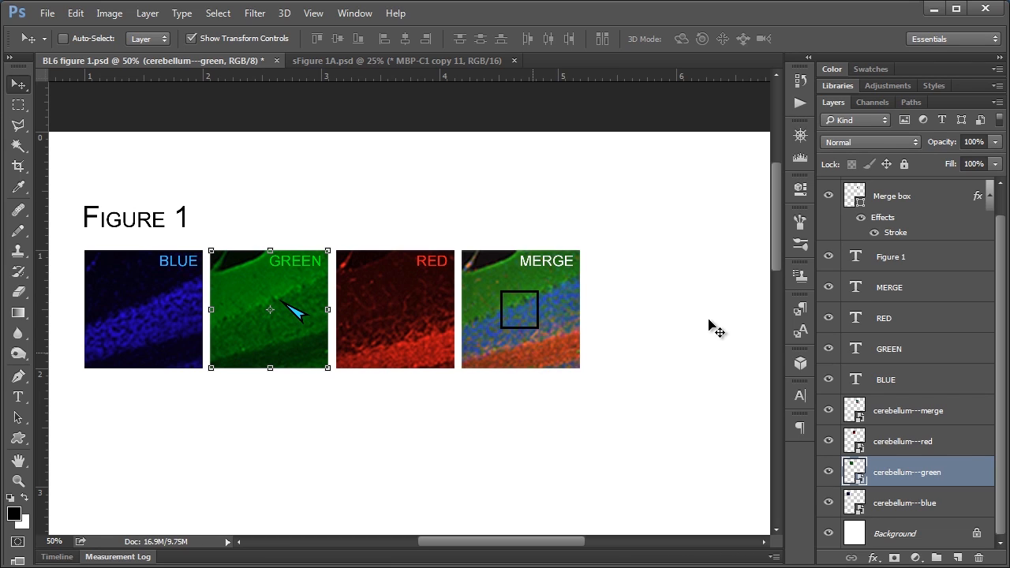
pyautogui.moveTo(923, 236)
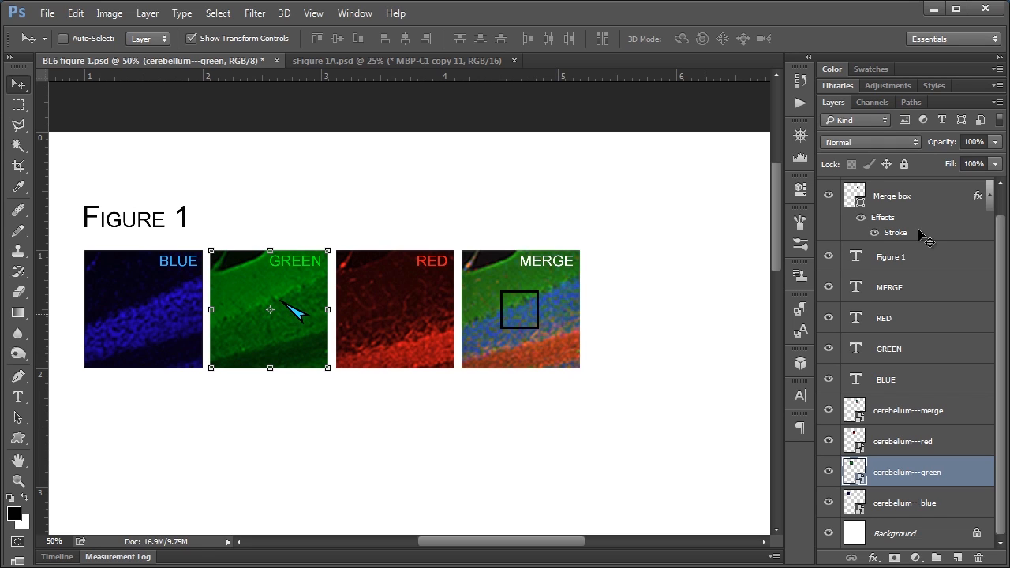
pyautogui.moveTo(922, 275)
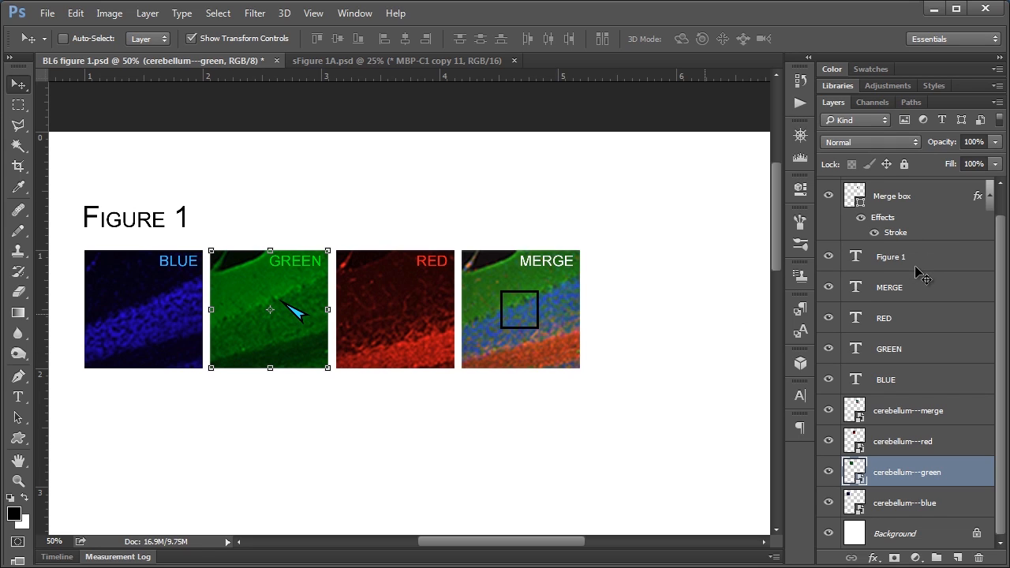
pyautogui.moveTo(916, 271)
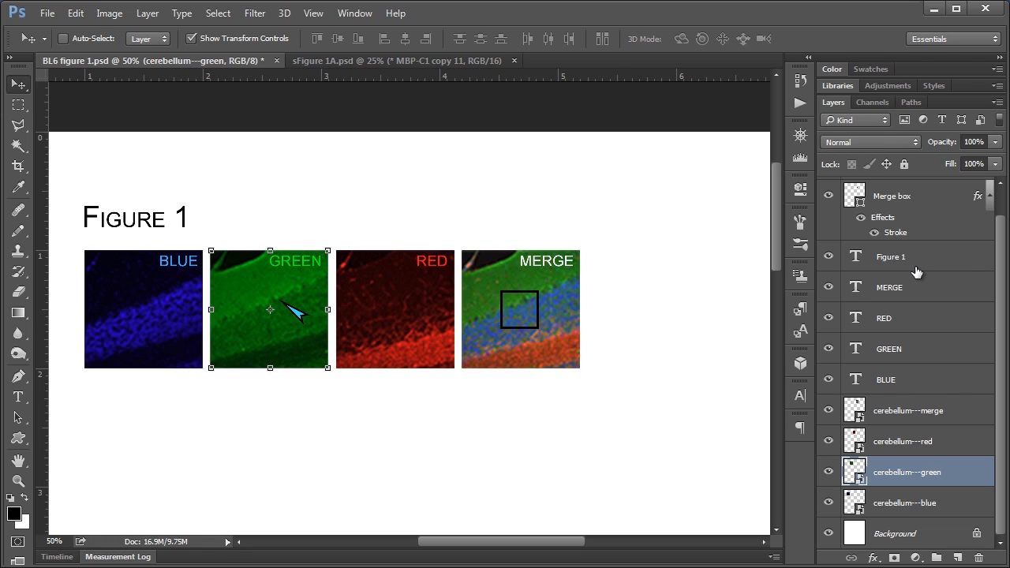
pyautogui.moveTo(916, 240)
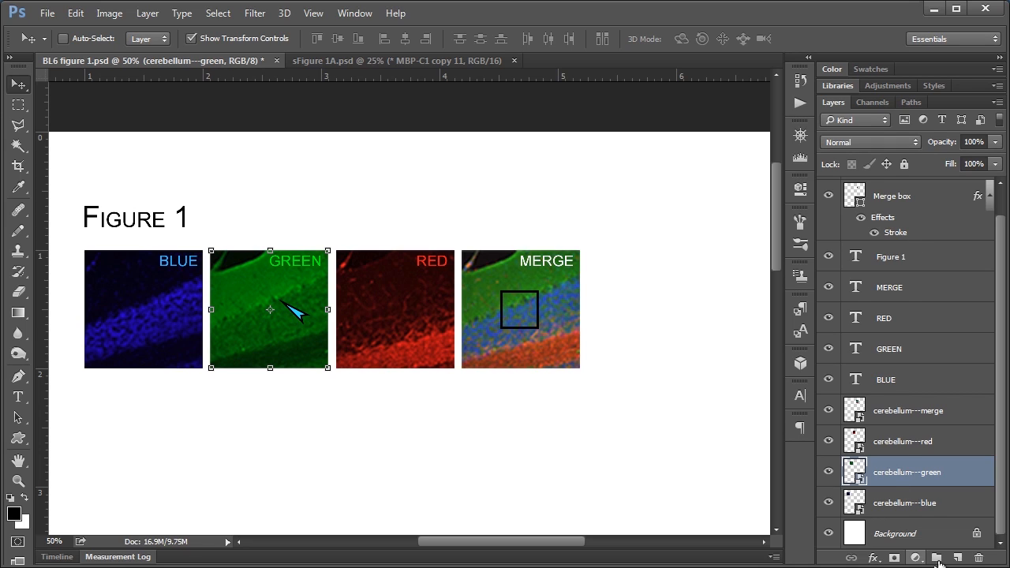
pyautogui.moveTo(922, 391)
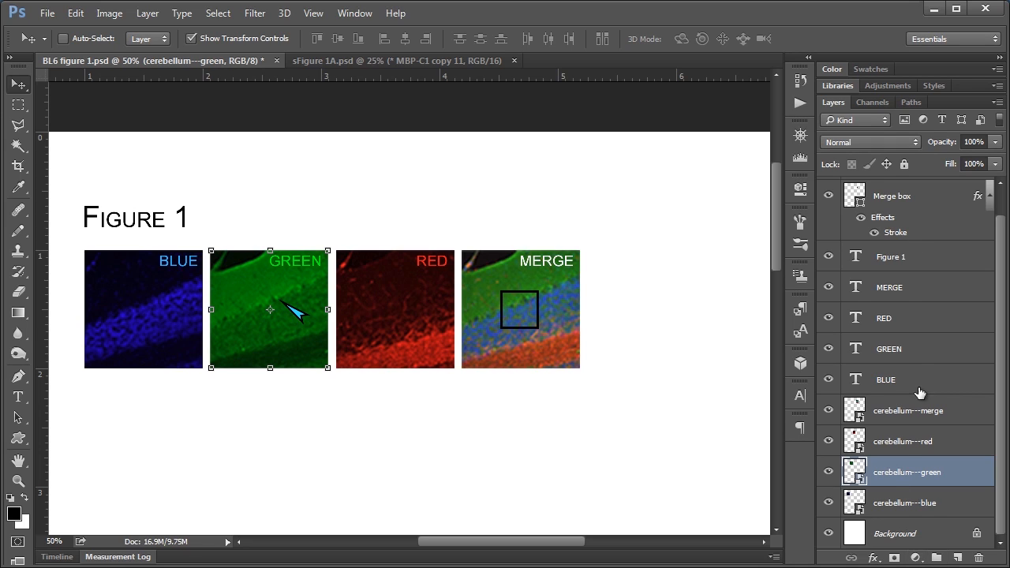
pyautogui.moveTo(925, 285)
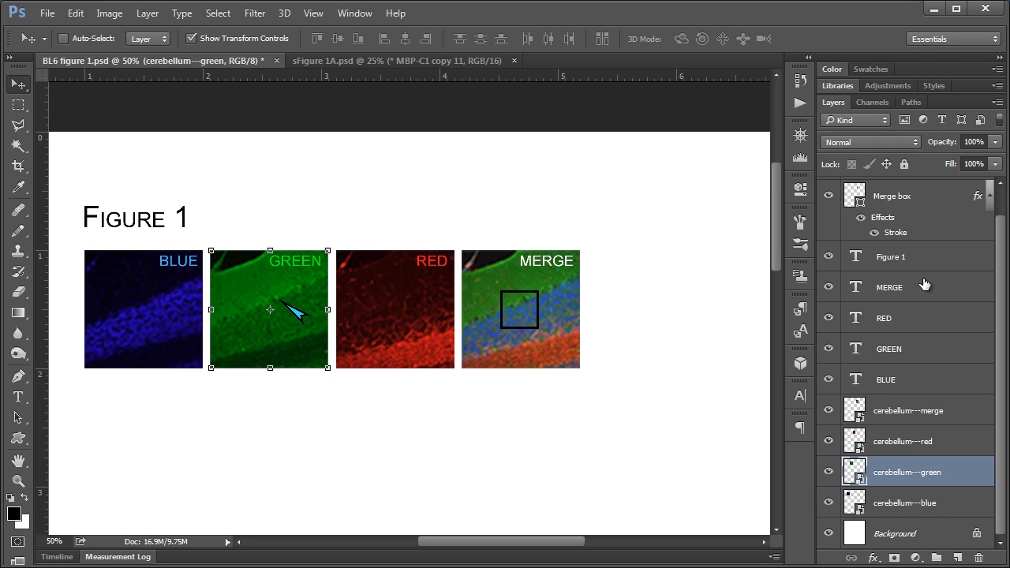
pyautogui.moveTo(925, 295)
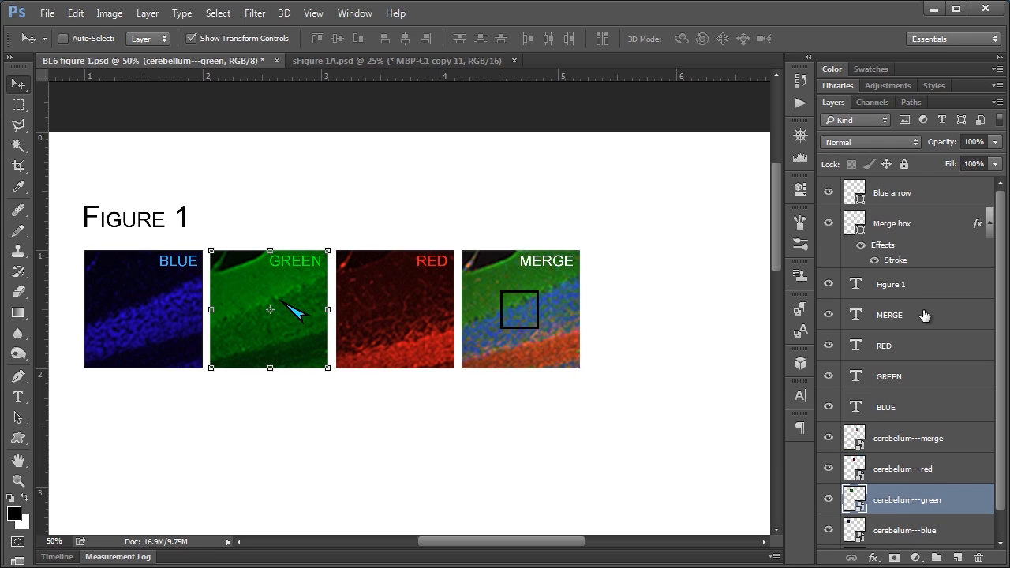
# Move the Figure 1 title layer to the top of the stack and select the RED and BLUE labels
pyautogui.click(890, 284)
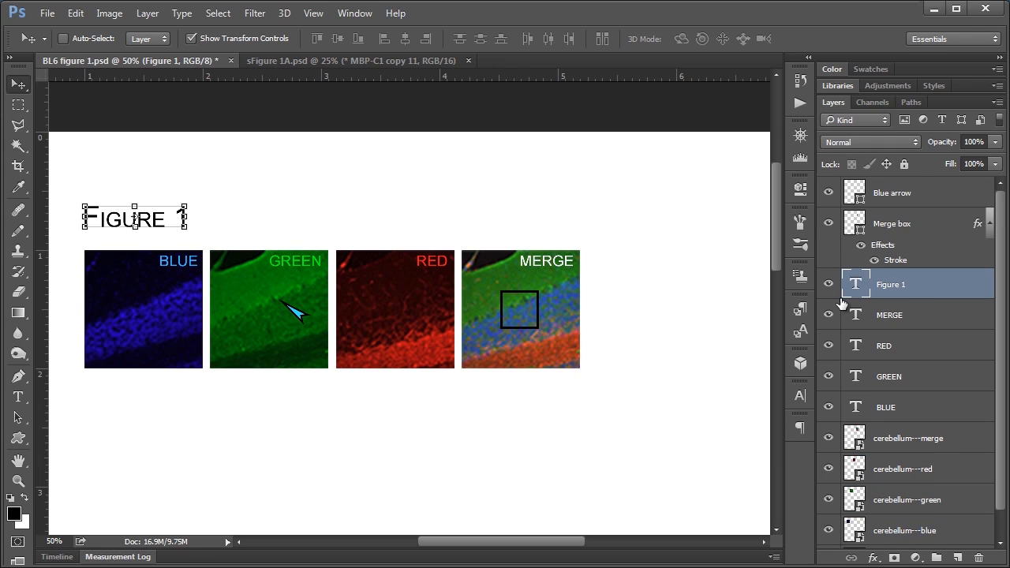
pyautogui.click(892, 193)
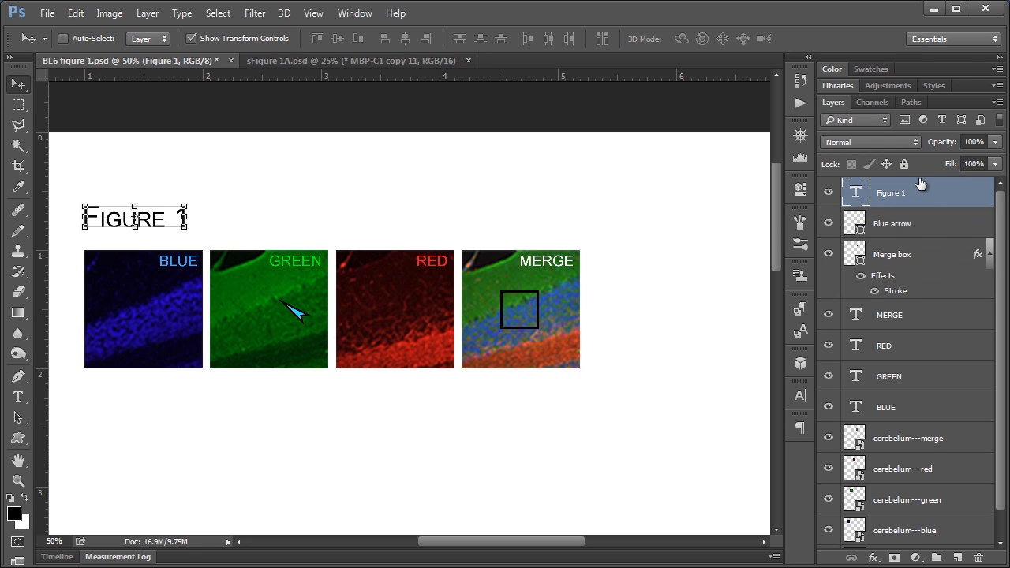
pyautogui.moveTo(876, 275)
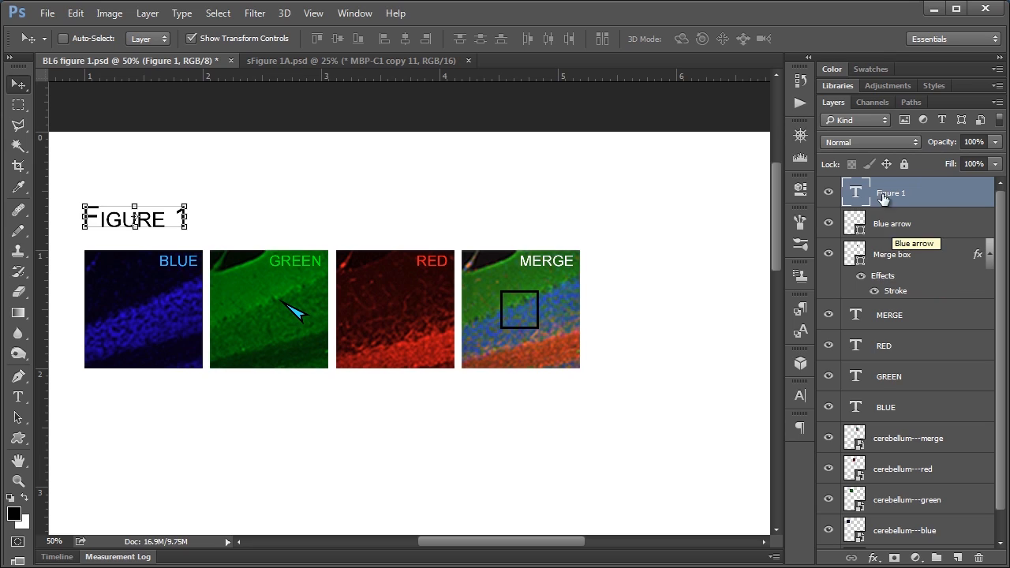
pyautogui.moveTo(931, 196)
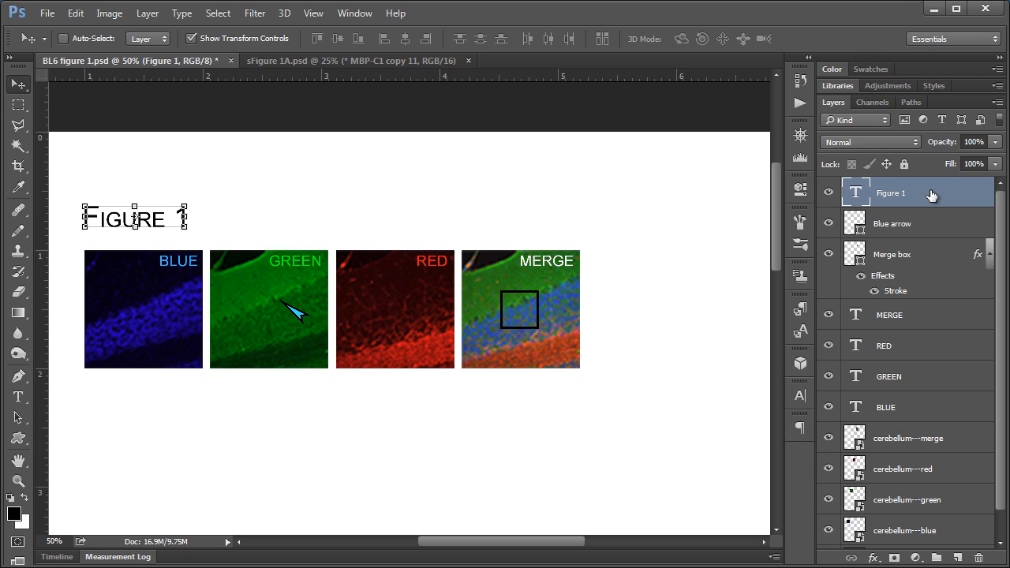
pyautogui.moveTo(929, 315)
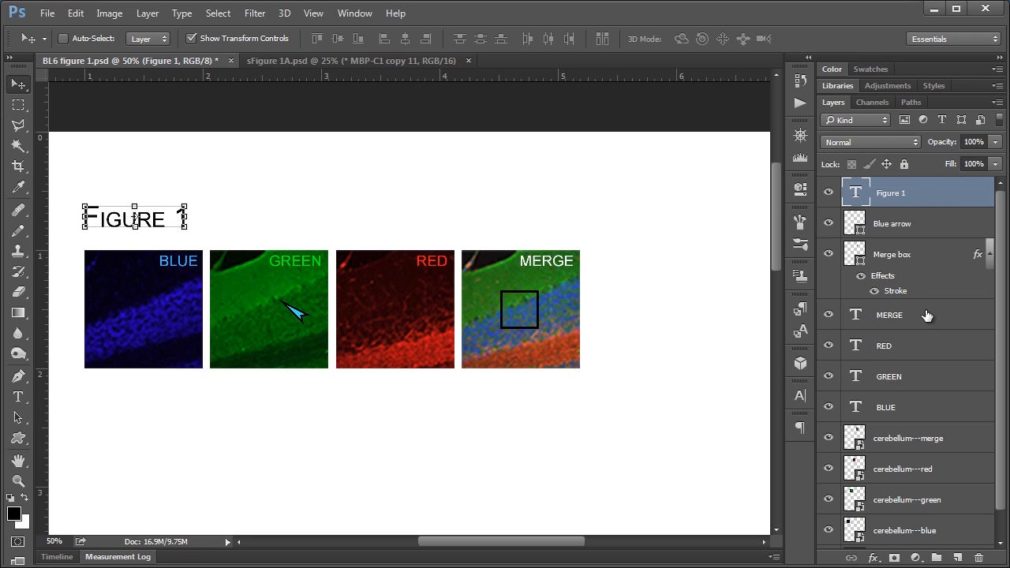
pyautogui.click(898, 344)
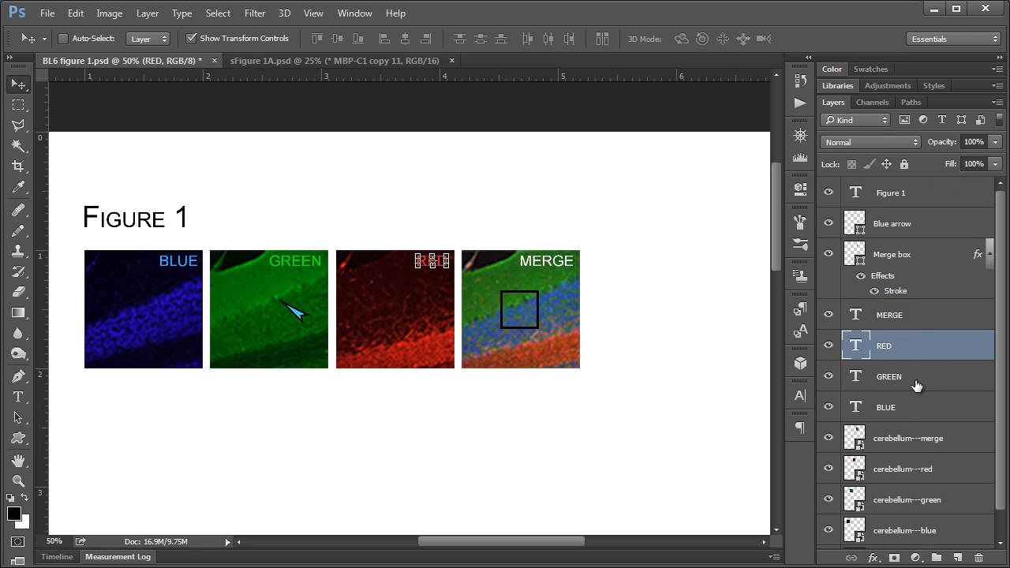
pyautogui.click(886, 407)
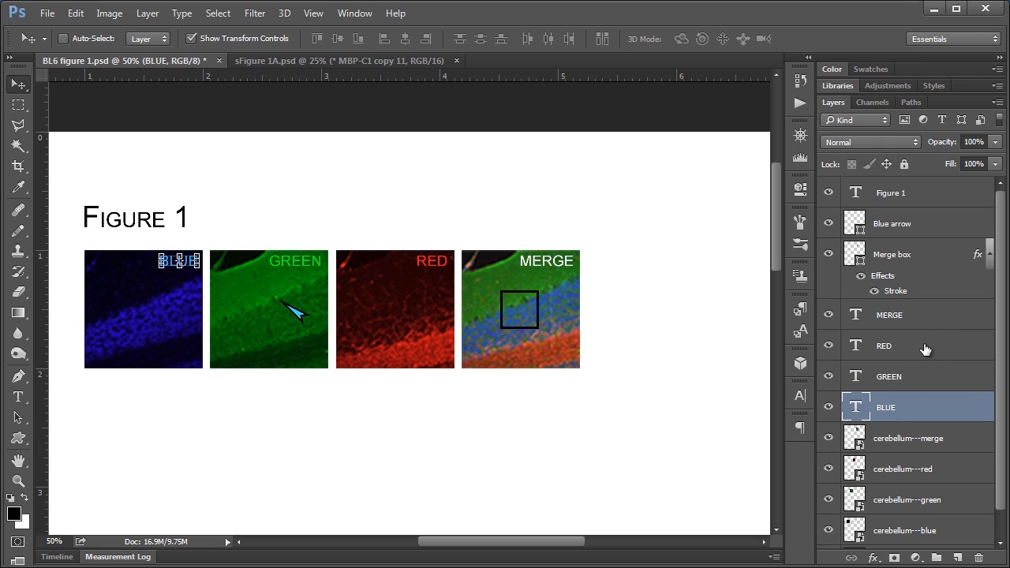
pyautogui.moveTo(906, 391)
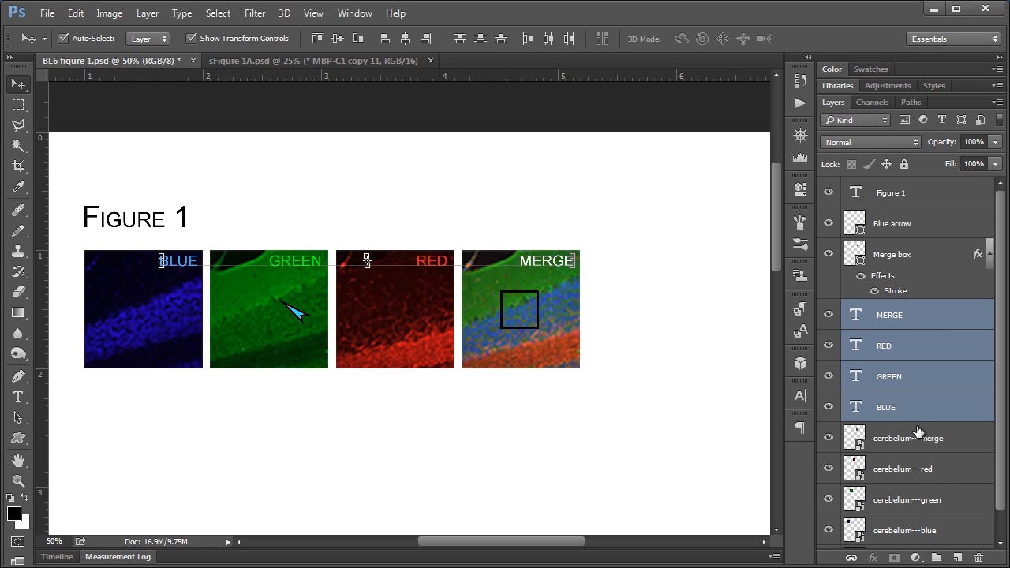
# Group the MERGE, RED, GREEN and BLUE label layers with Ctrl+G and rename the group Text
pyautogui.press('Ctrl+G')
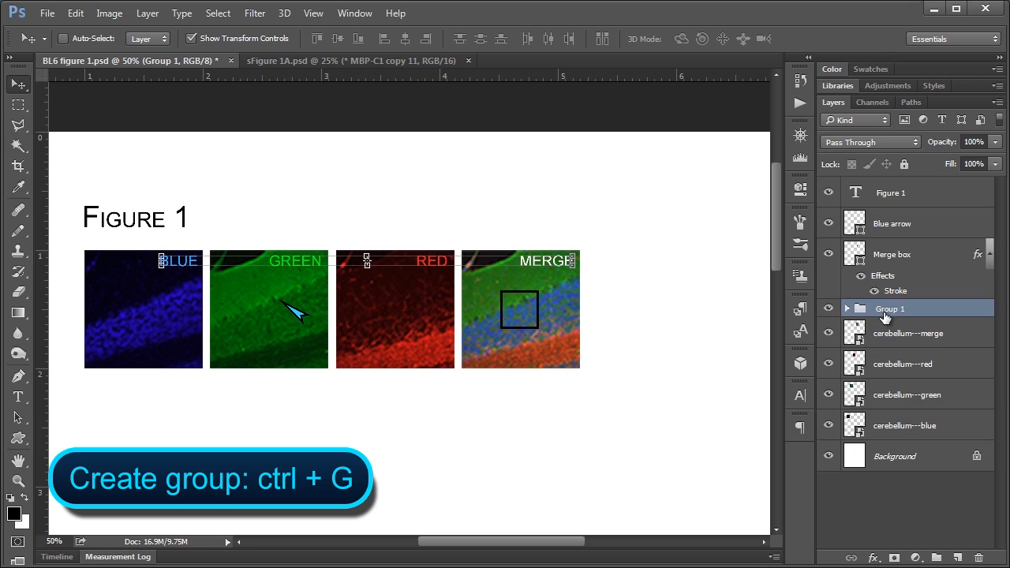
pyautogui.doubleClick(892, 308)
pyautogui.write('Text')
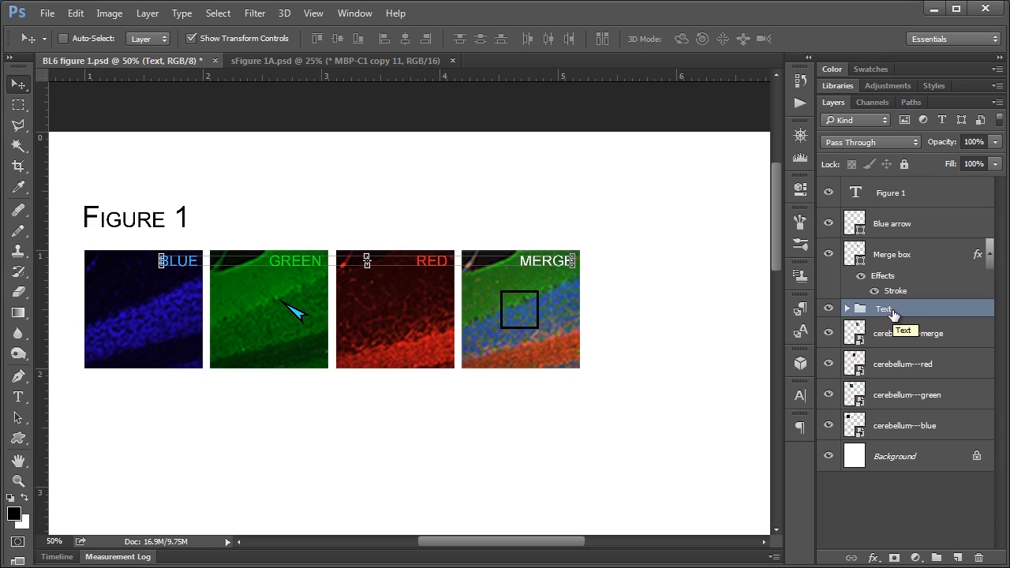
pyautogui.click(846, 308)
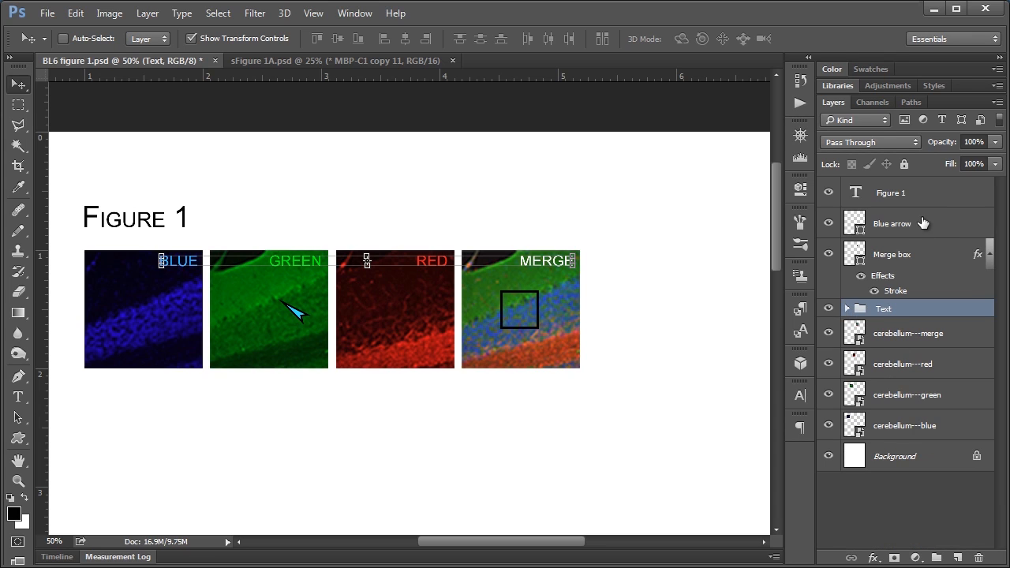
# Group the four cerebellum image layers and rename the group Images
pyautogui.click(907, 333)
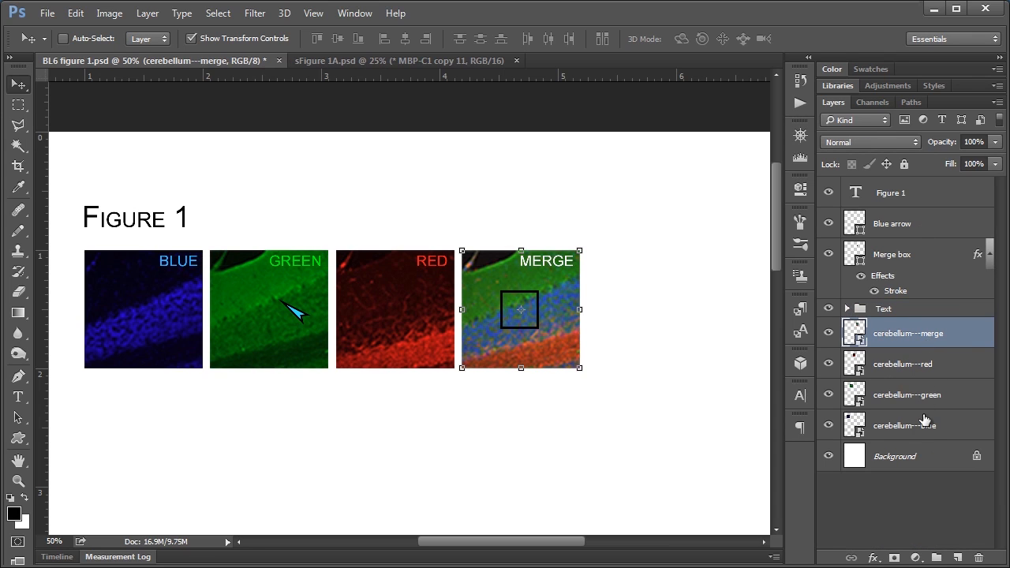
pyautogui.moveTo(928, 426)
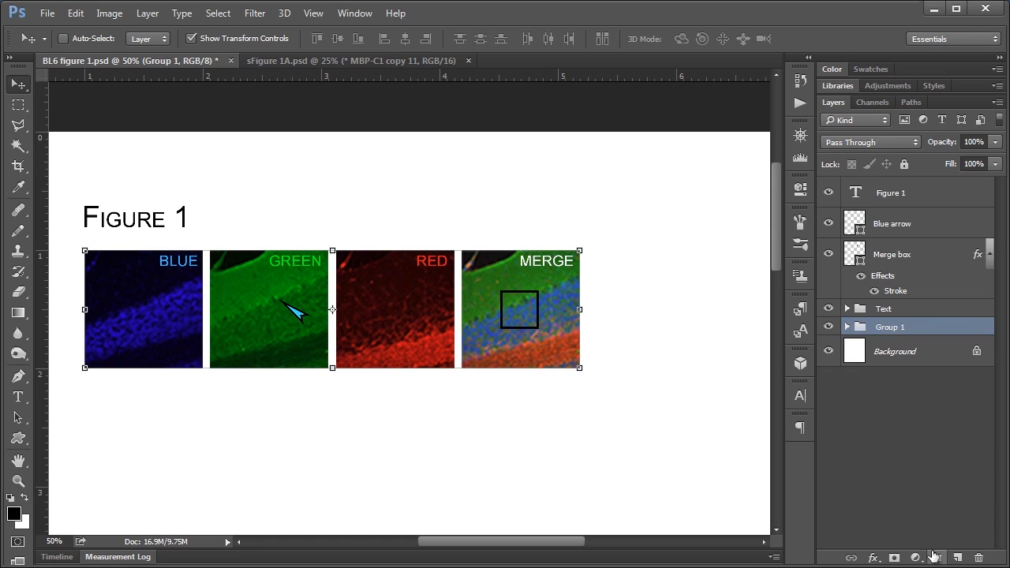
pyautogui.doubleClick(891, 327)
pyautogui.write('Images')
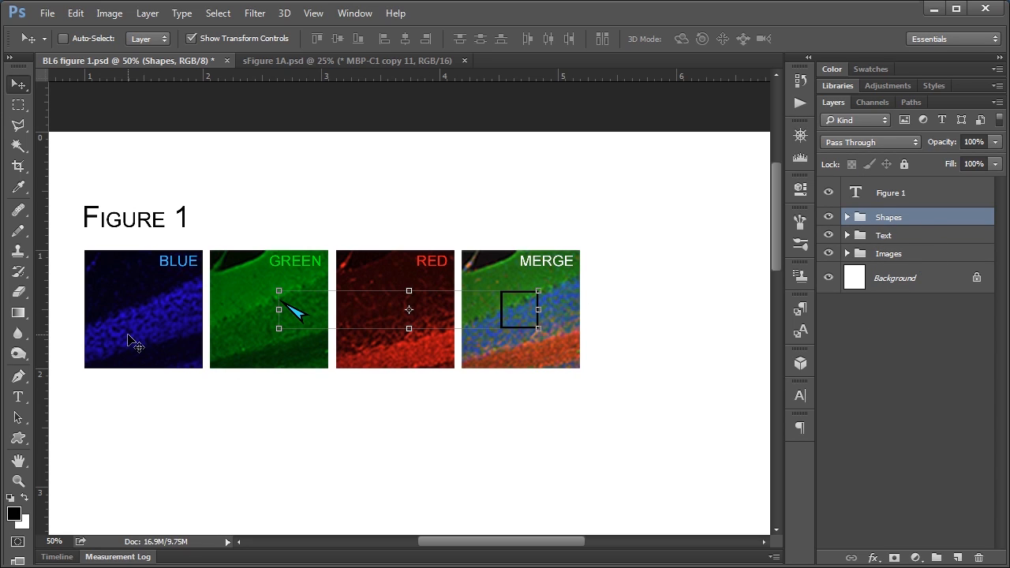
pyautogui.moveTo(515, 521)
pyautogui.write('Row1')
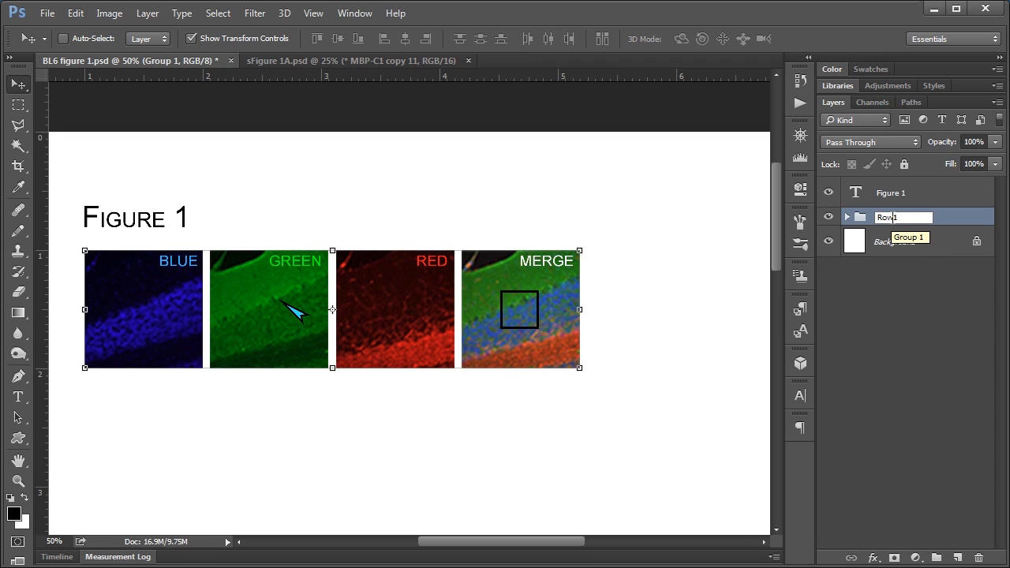
# Expand the Row1 group and the Shapes group inside it to check contents, then collapse again
pyautogui.click(846, 218)
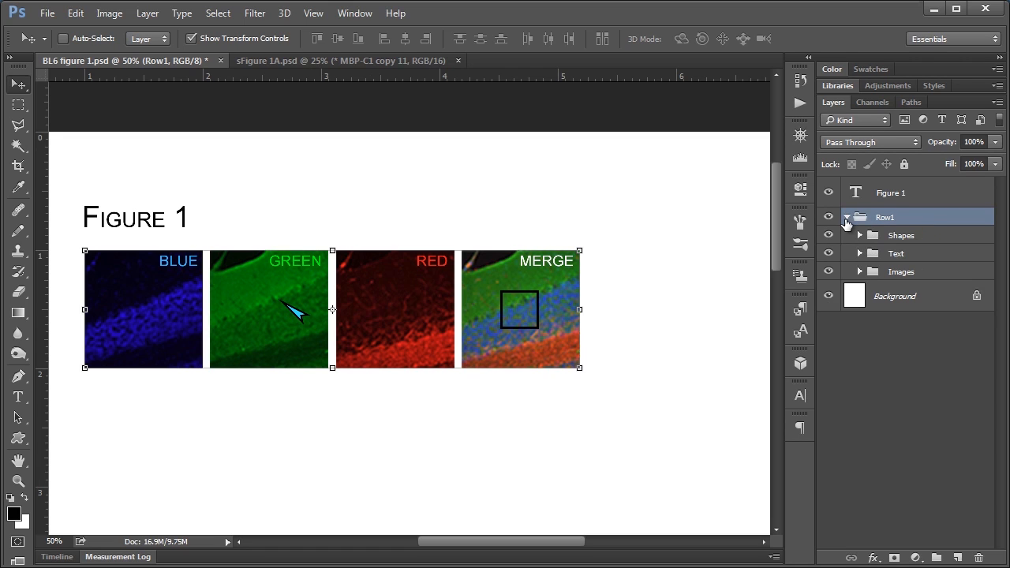
pyautogui.click(859, 235)
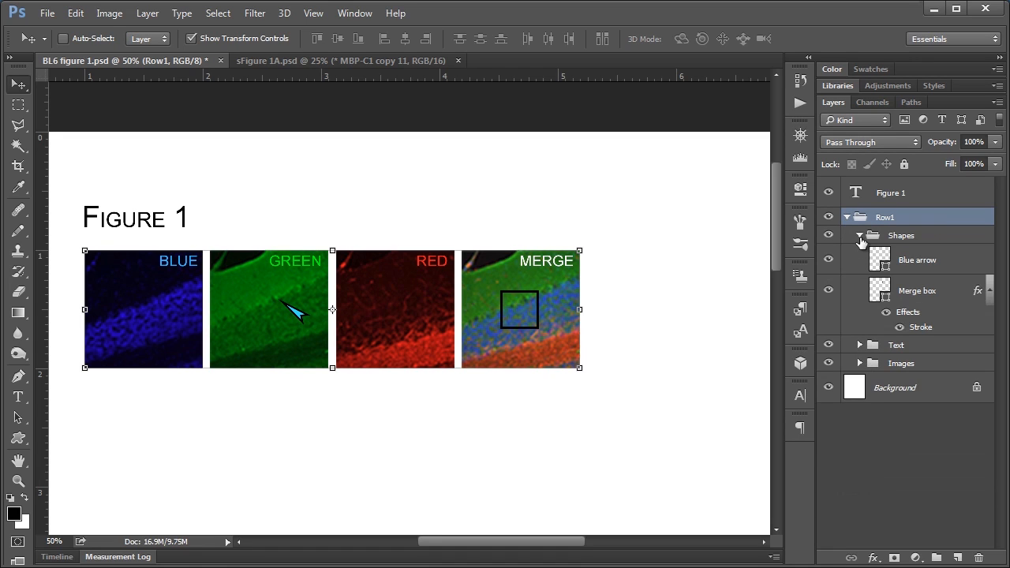
pyautogui.click(846, 218)
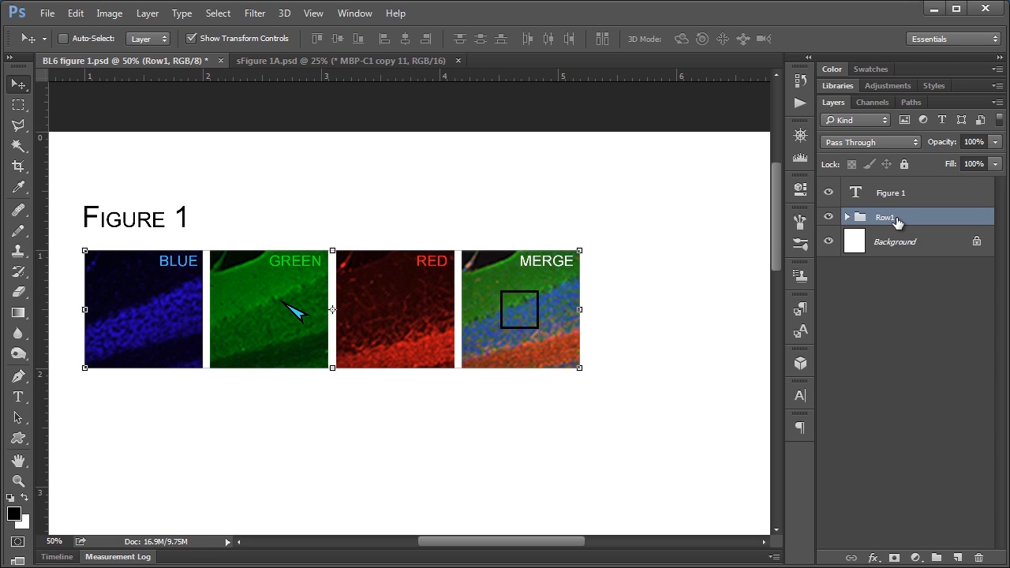
pyautogui.moveTo(896, 221)
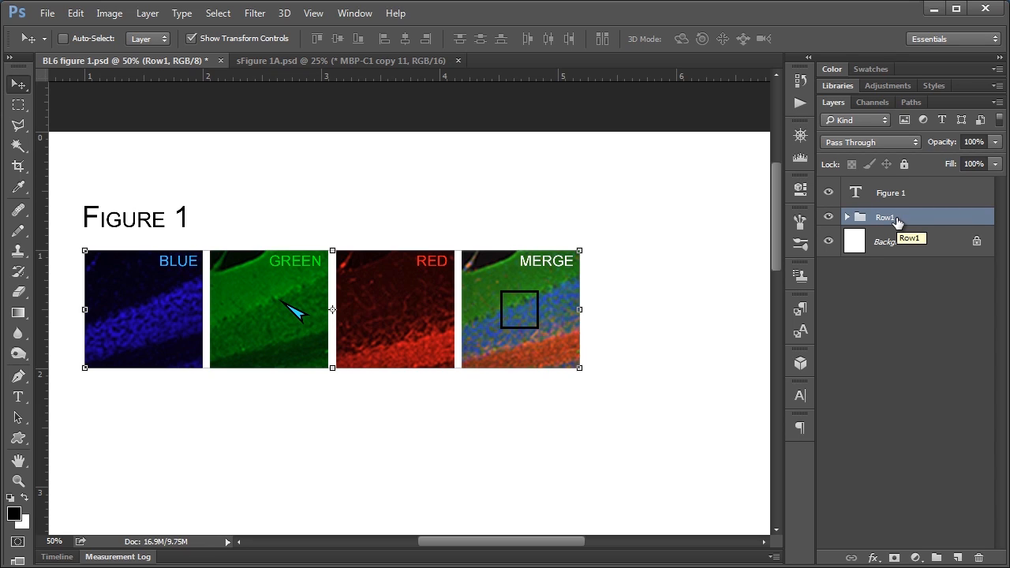
pyautogui.moveTo(896, 240)
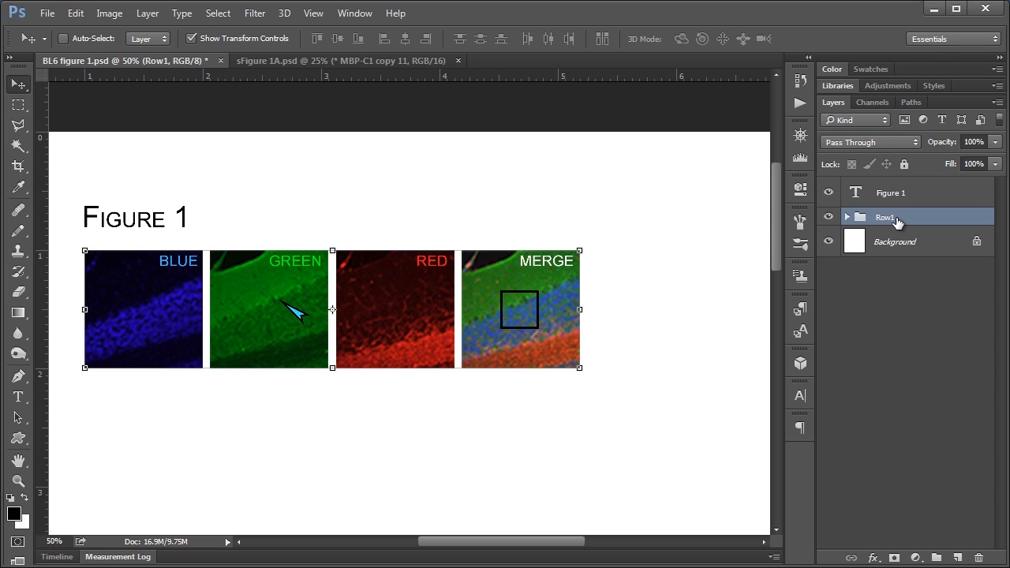
pyautogui.moveTo(834, 120)
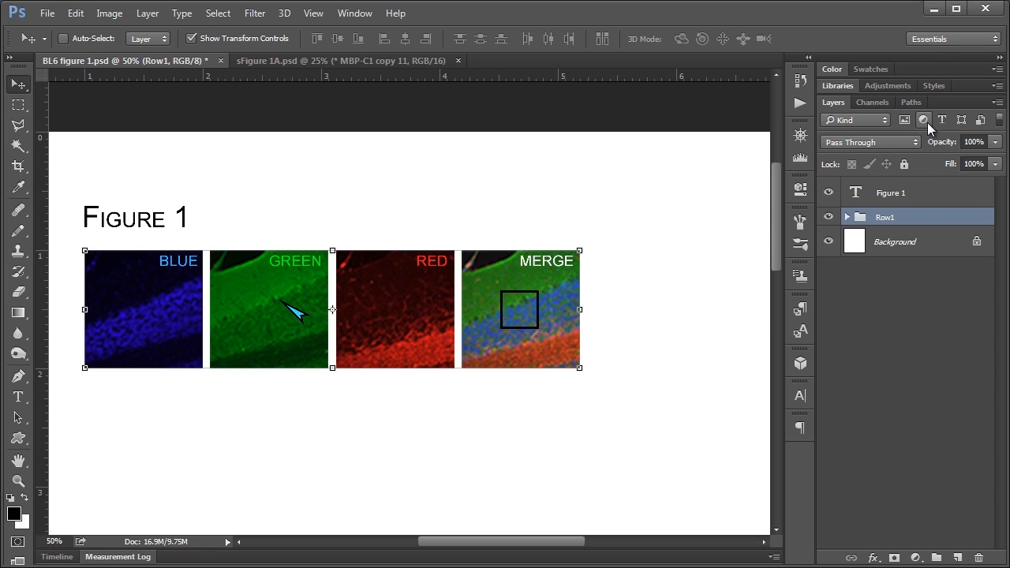
pyautogui.moveTo(925, 120)
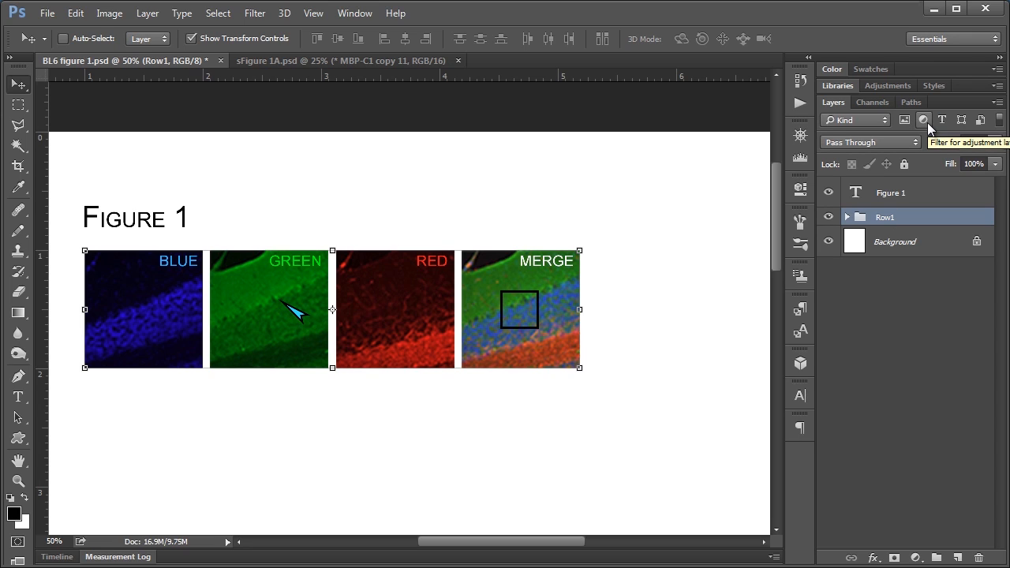
pyautogui.moveTo(991, 126)
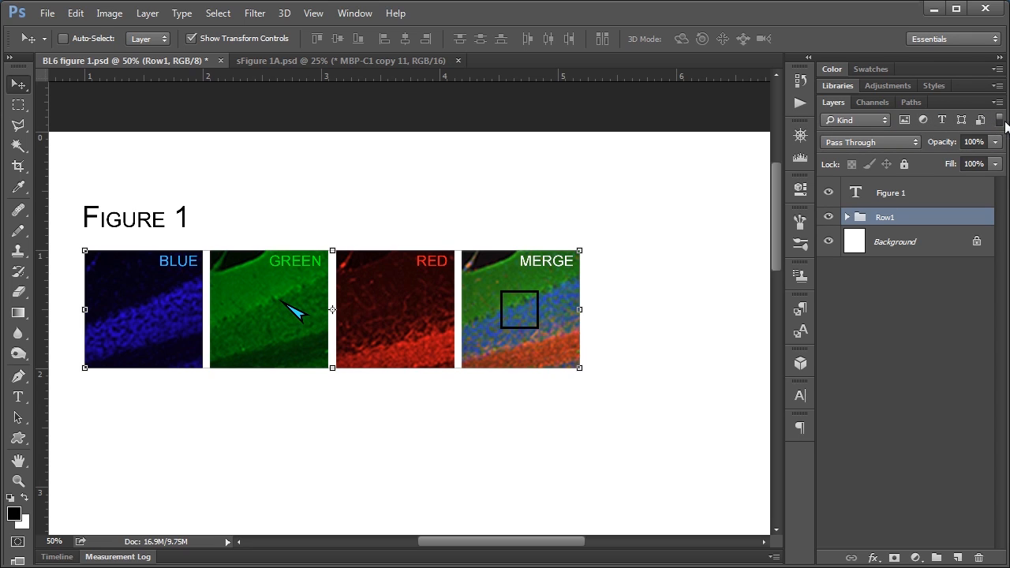
pyautogui.moveTo(1004, 133)
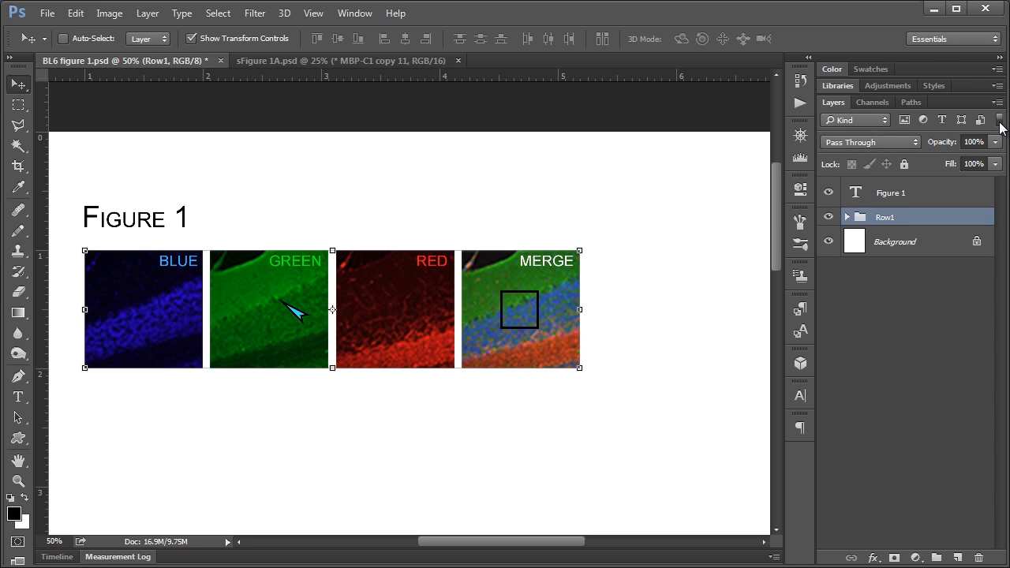
pyautogui.moveTo(870, 133)
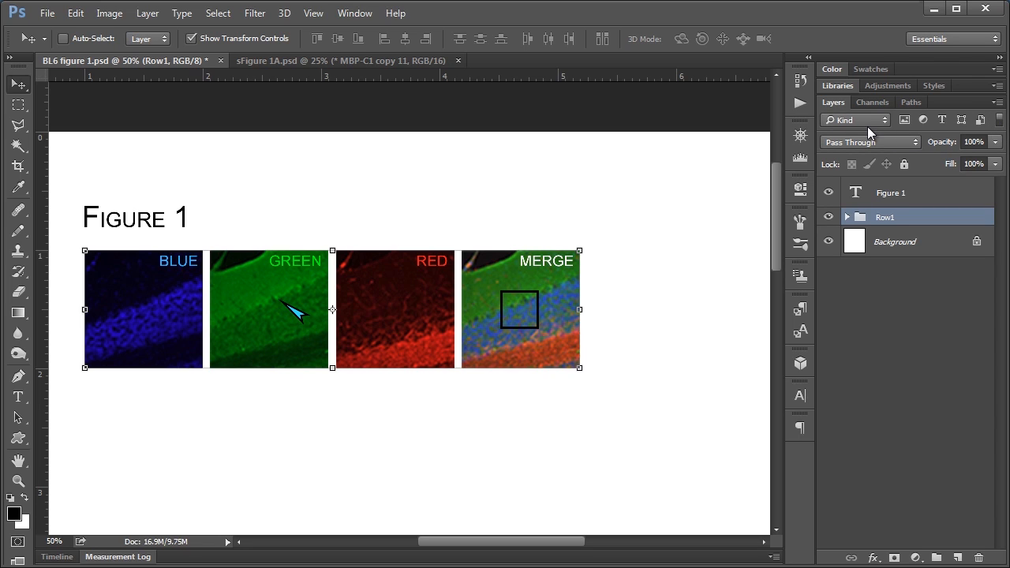
pyautogui.moveTo(905, 126)
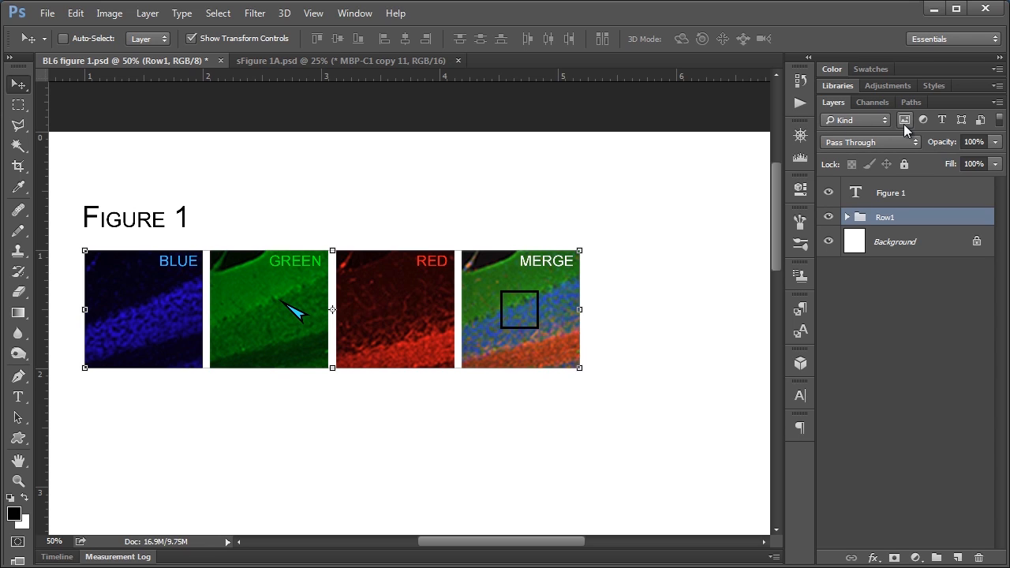
pyautogui.moveTo(953, 120)
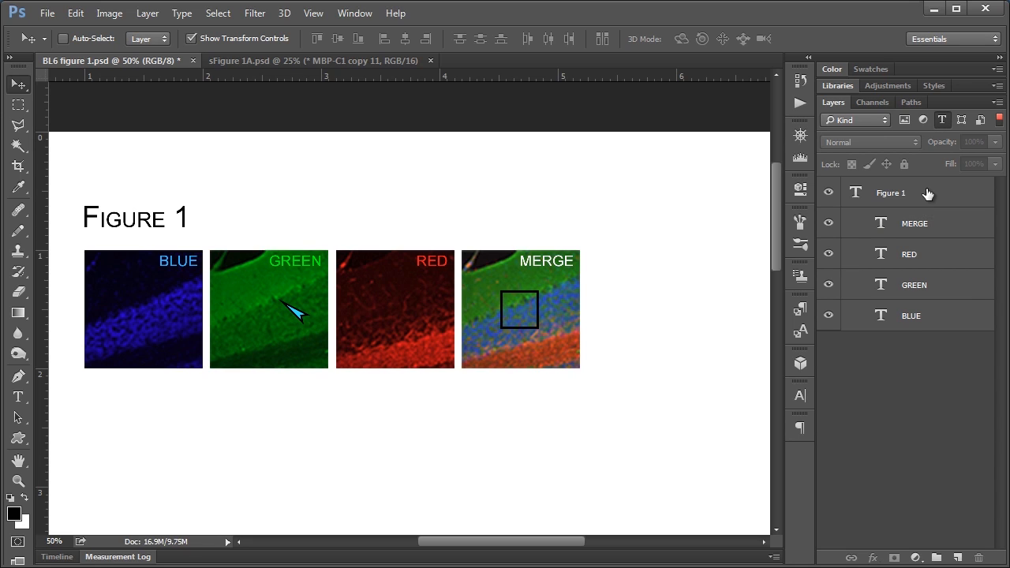
pyautogui.moveTo(927, 180)
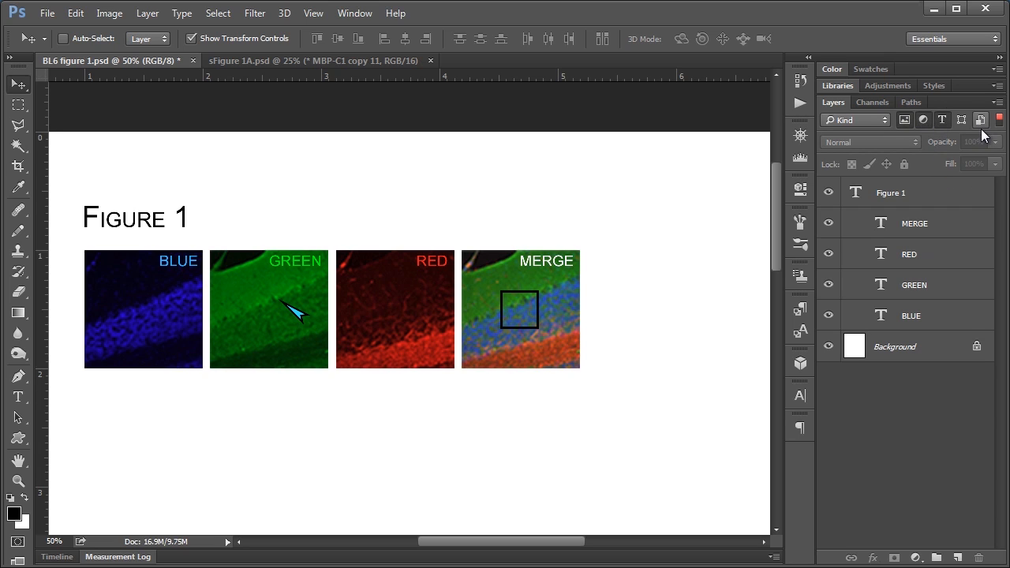
pyautogui.moveTo(961, 120)
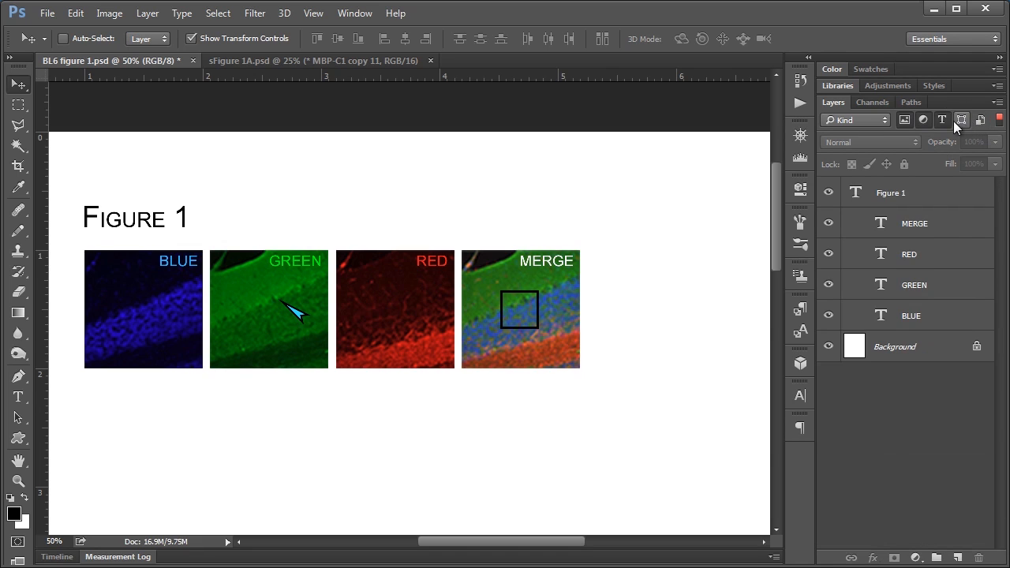
pyautogui.click(960, 120)
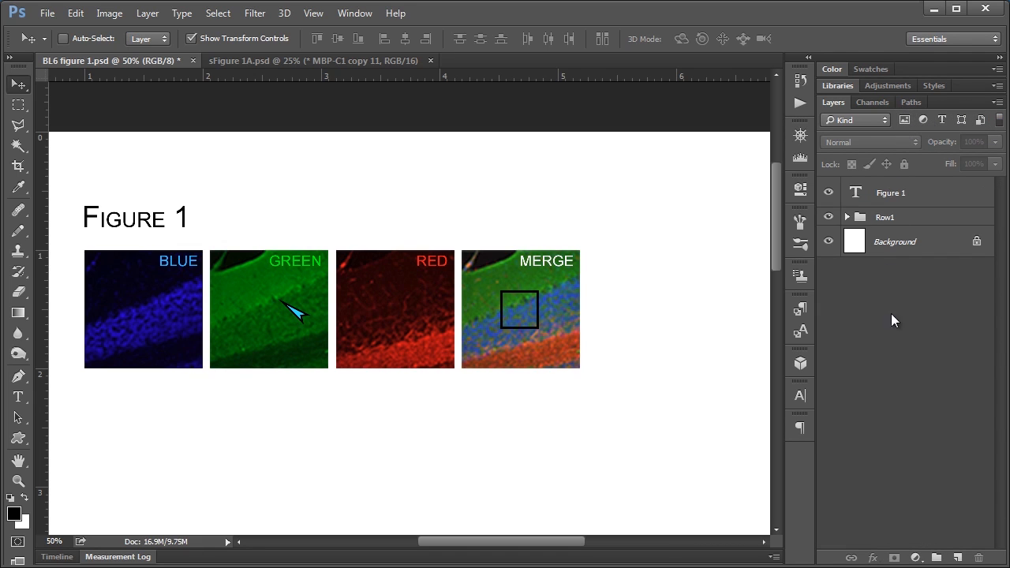
# Filter layers by Name with 'mer', then switch the filter to Effect with Bevel & Emboss
pyautogui.click(879, 120)
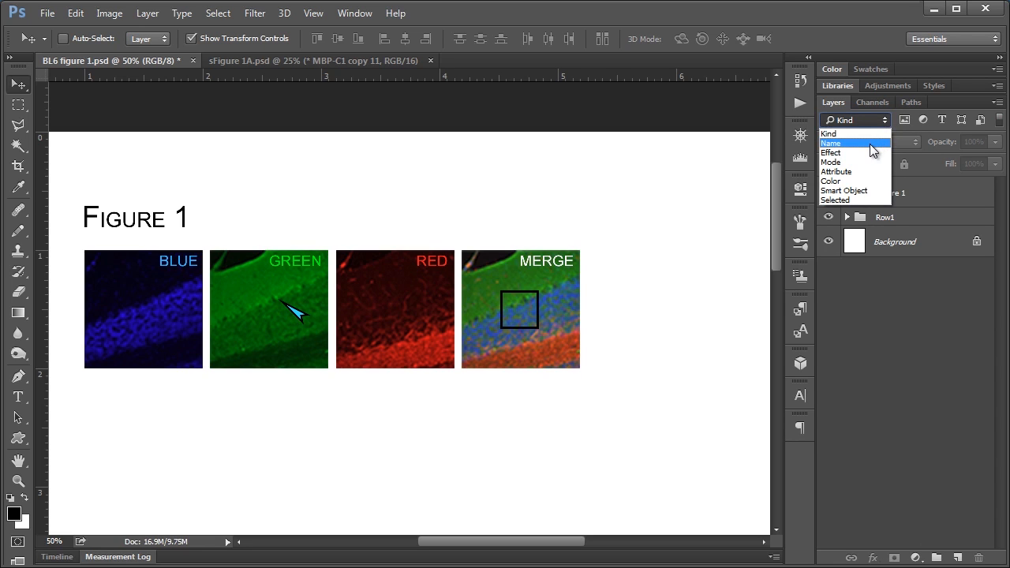
pyautogui.click(830, 142)
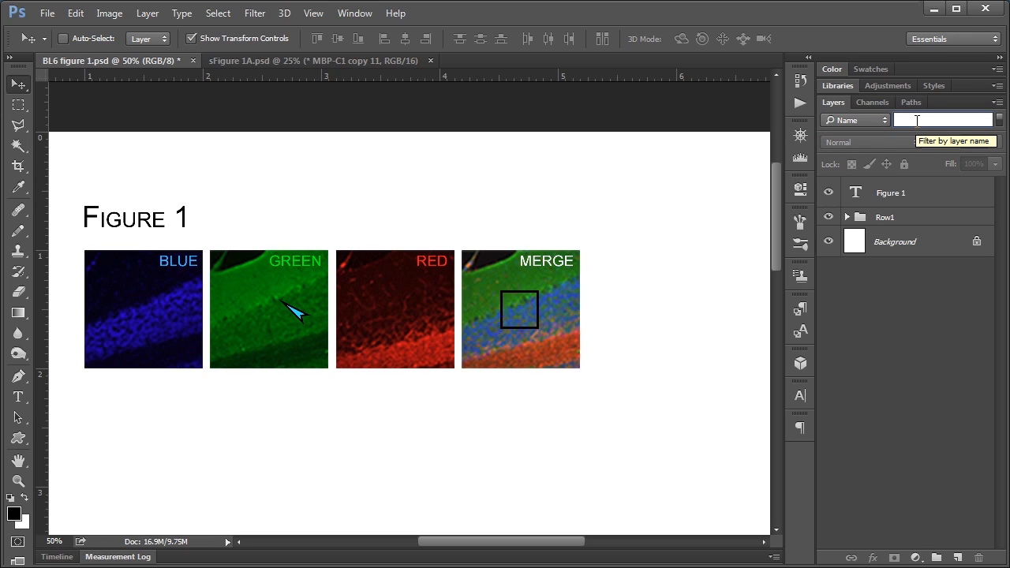
pyautogui.write('merge')
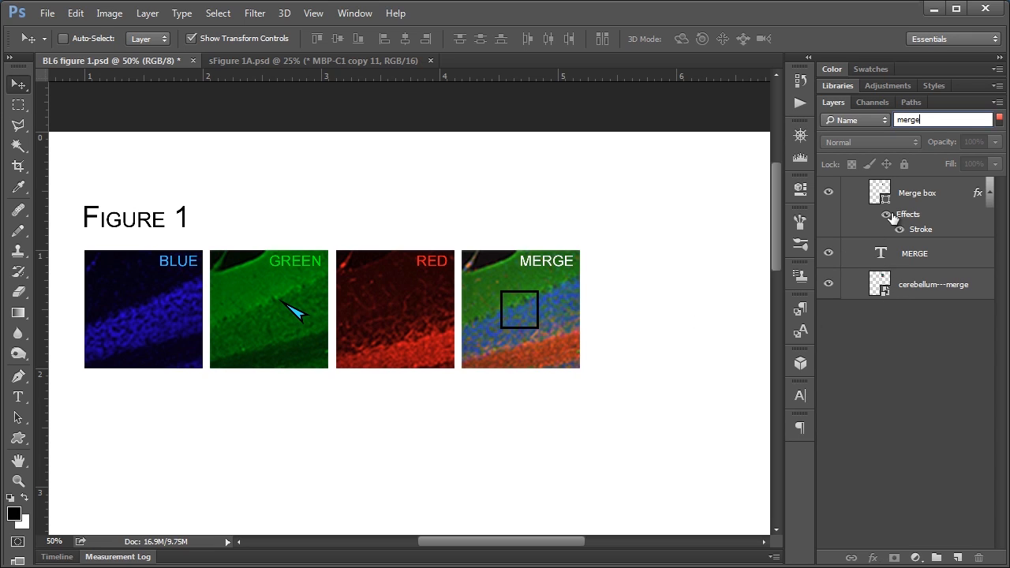
pyautogui.moveTo(916, 284)
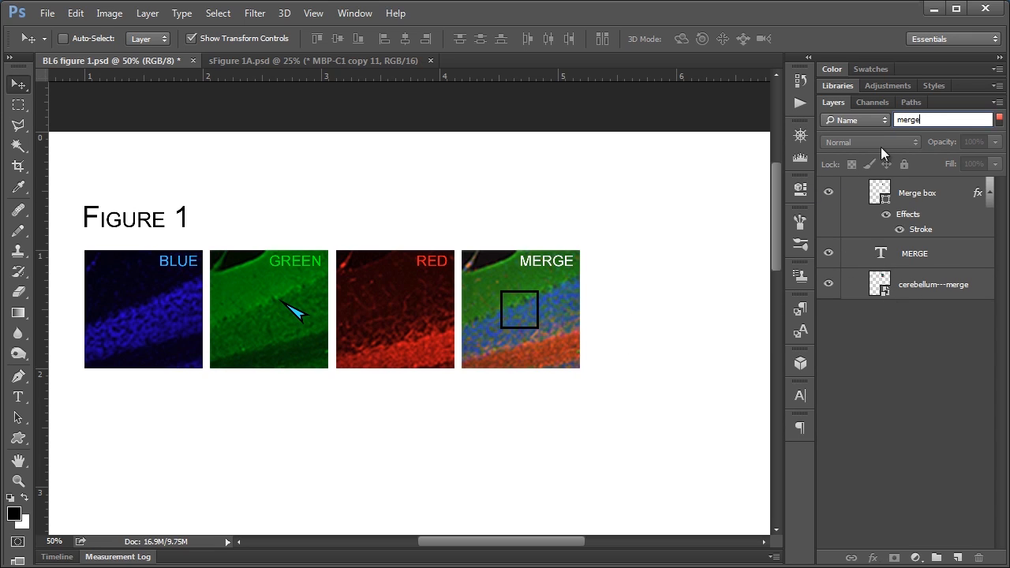
pyautogui.click(856, 120)
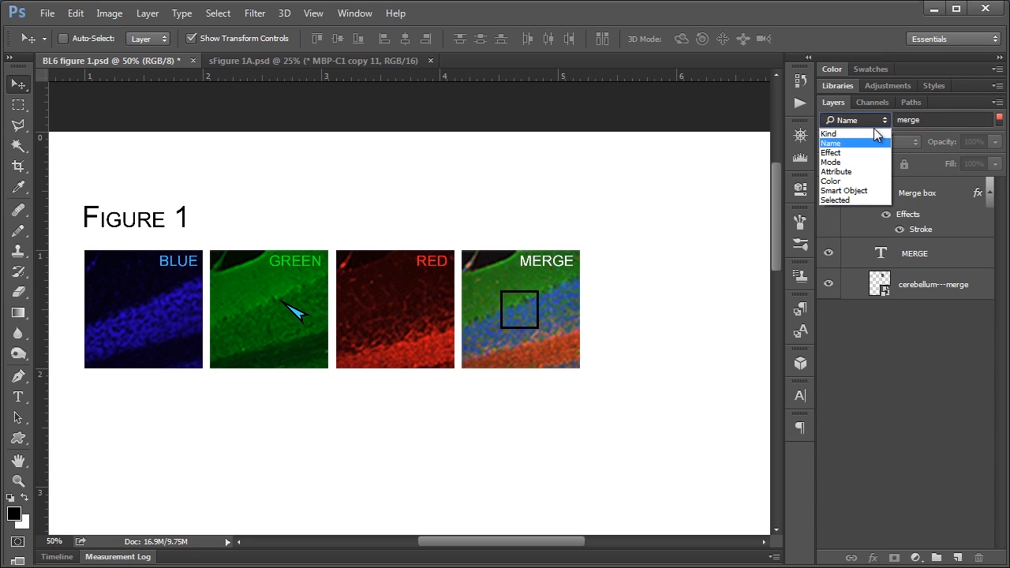
pyautogui.moveTo(862, 151)
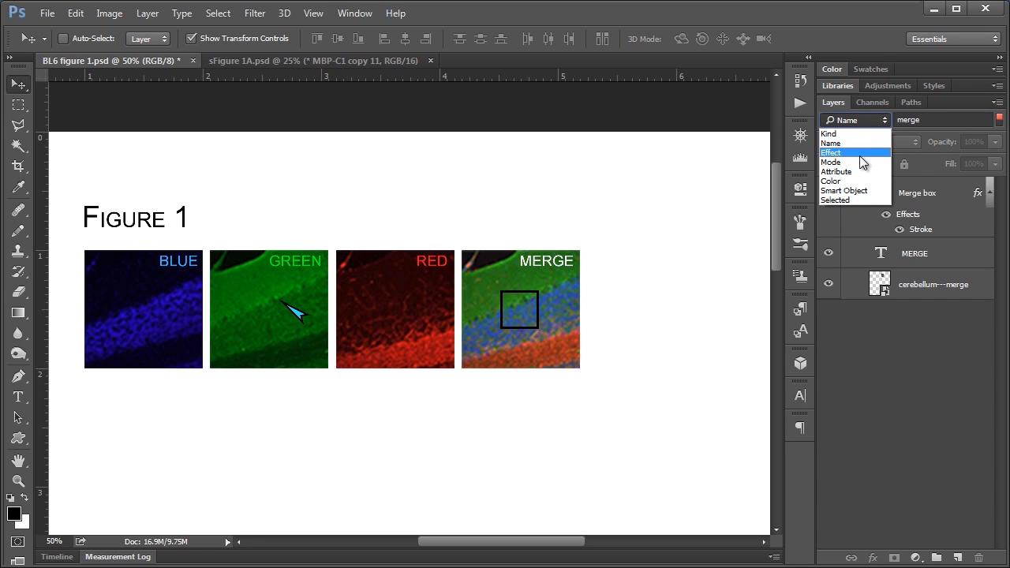
pyautogui.click(830, 152)
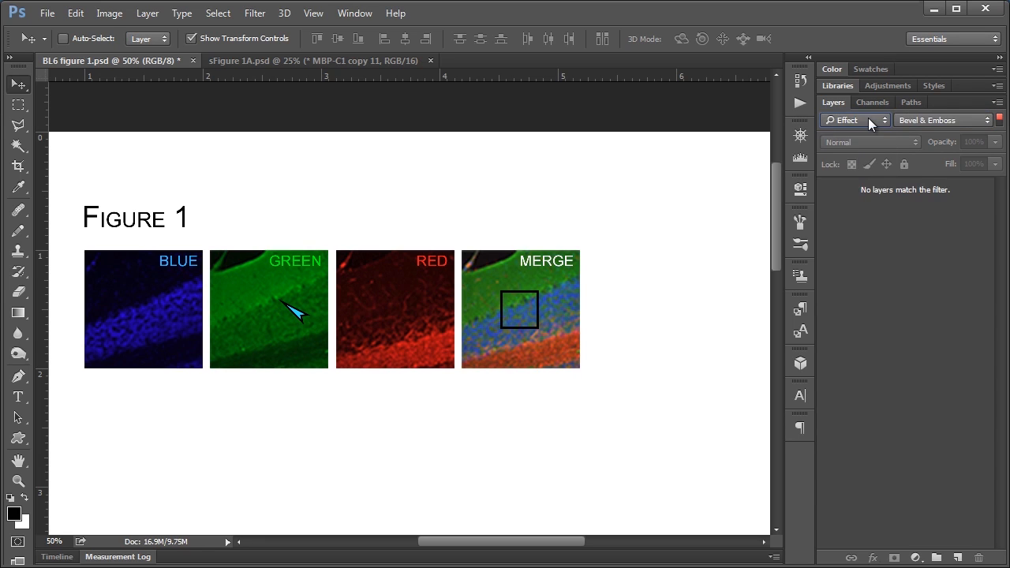
# Turn off the layer filter so Figure 1, Row1 and Background show again
pyautogui.click(884, 119)
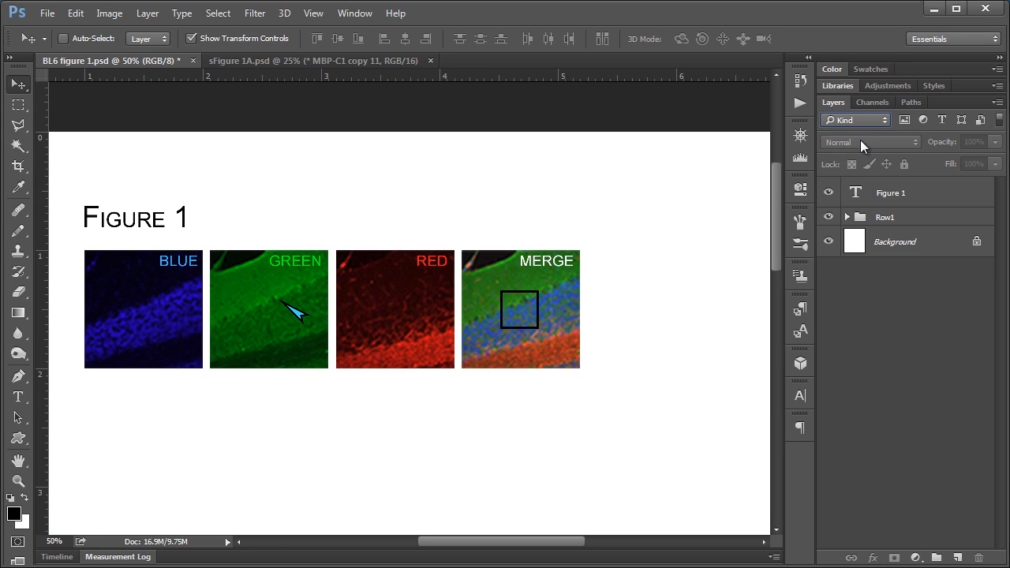
pyautogui.moveTo(862, 143)
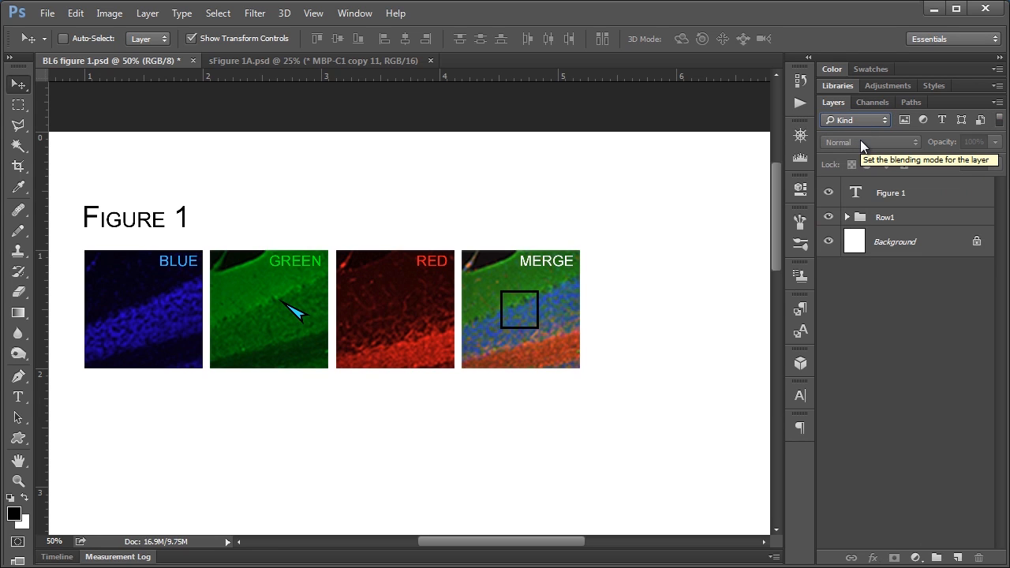